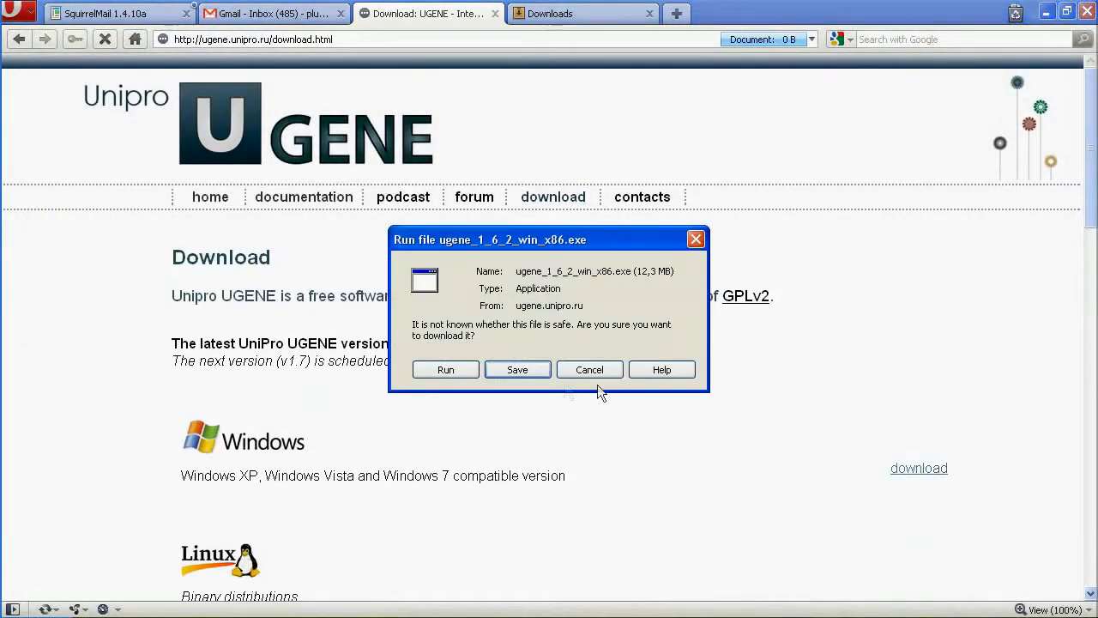
Accept saving the UGENE installer download in Opera
{"action": "left_click", "coordinate": [445, 369]}
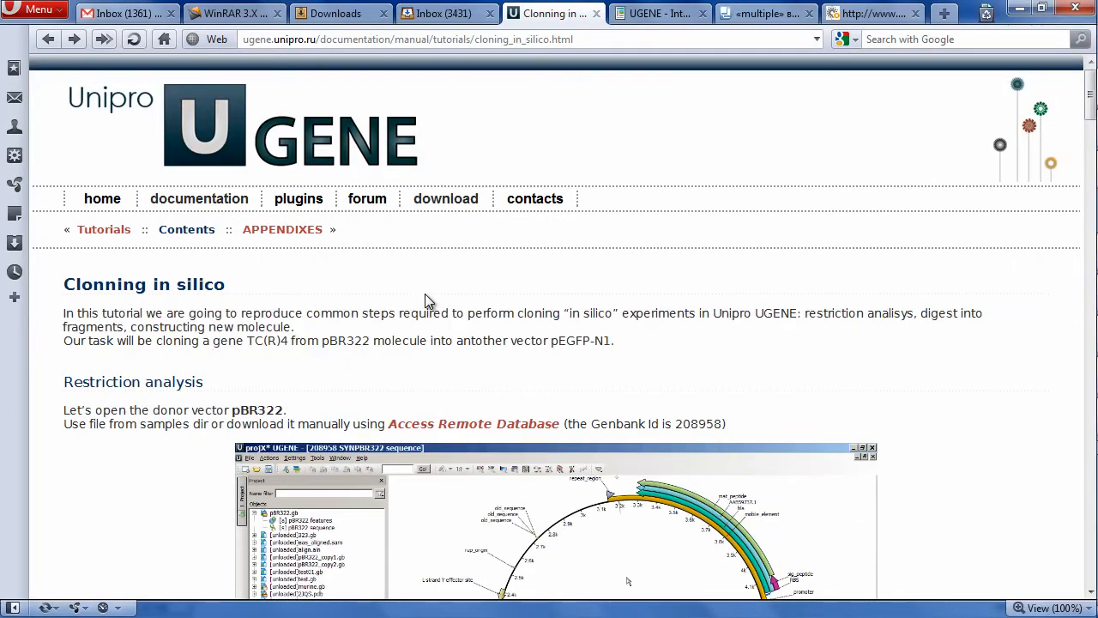
{"action": "mouse_move", "coordinate": [283, 280]}
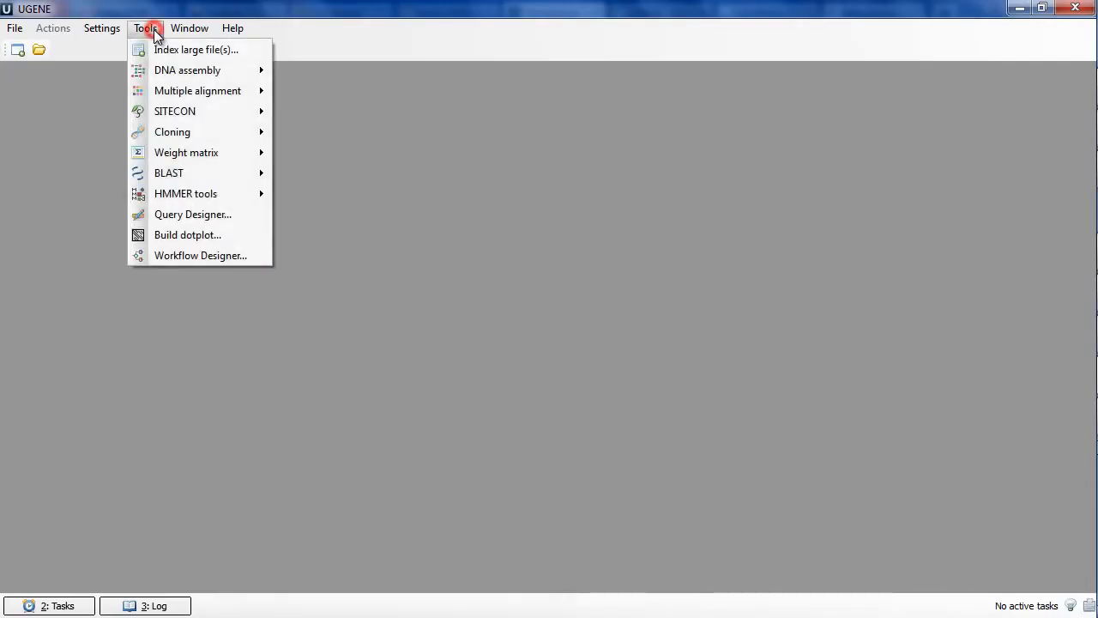
{"action": "mouse_move", "coordinate": [171, 131]}
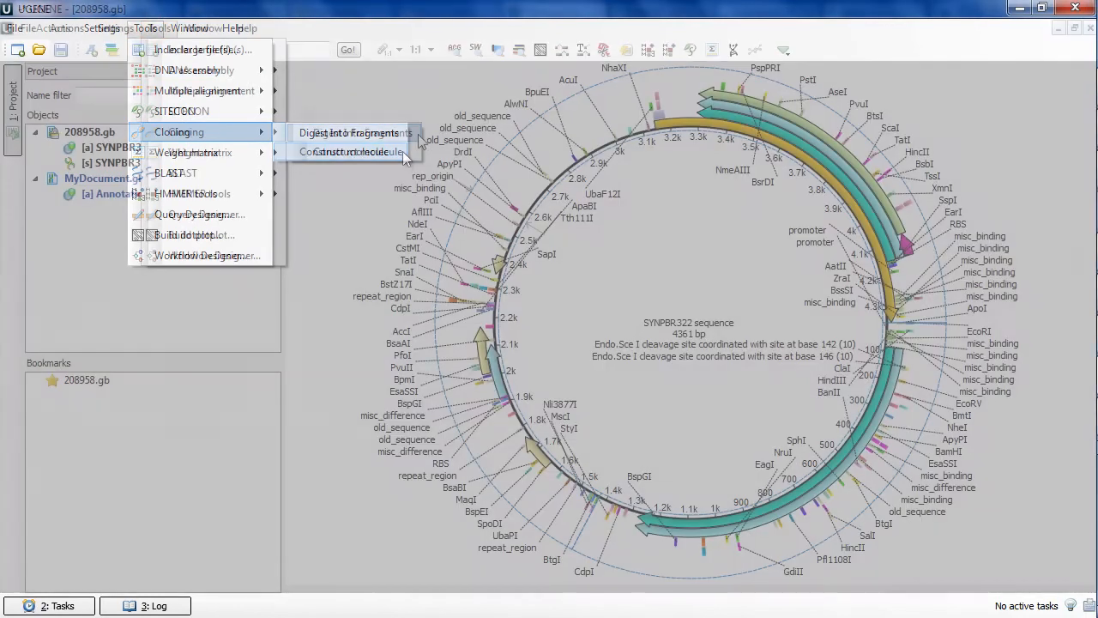
Digest the SYNPBR322 sequence into fragments using the AvaI and EcoRI enzymes
{"action": "left_click", "coordinate": [350, 132]}
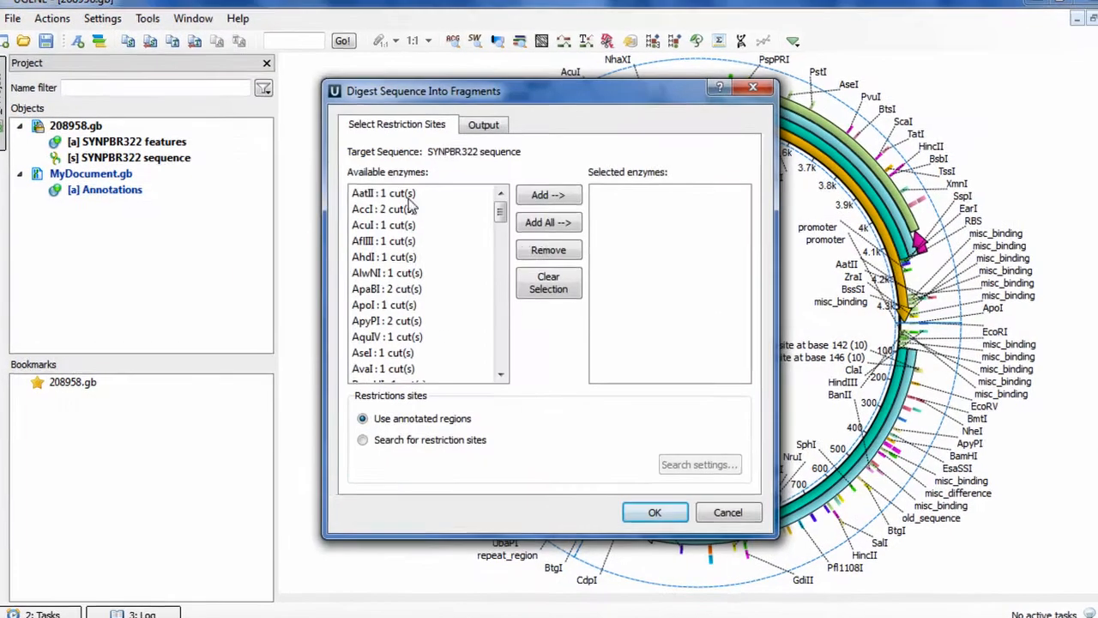
{"action": "left_click", "coordinate": [381, 383]}
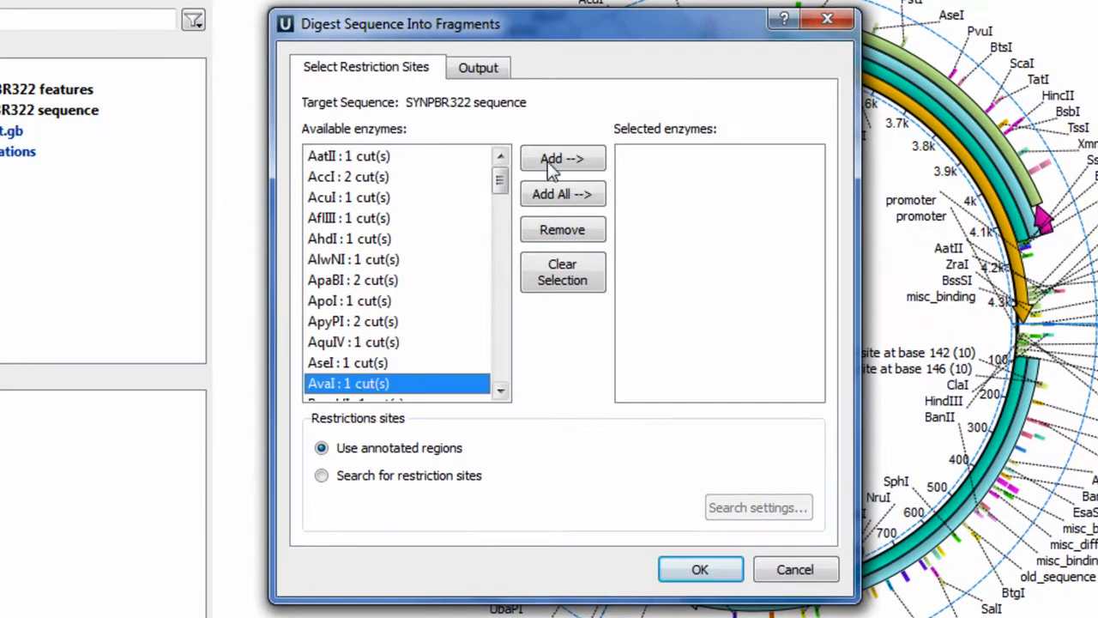
{"action": "left_click", "coordinate": [563, 158]}
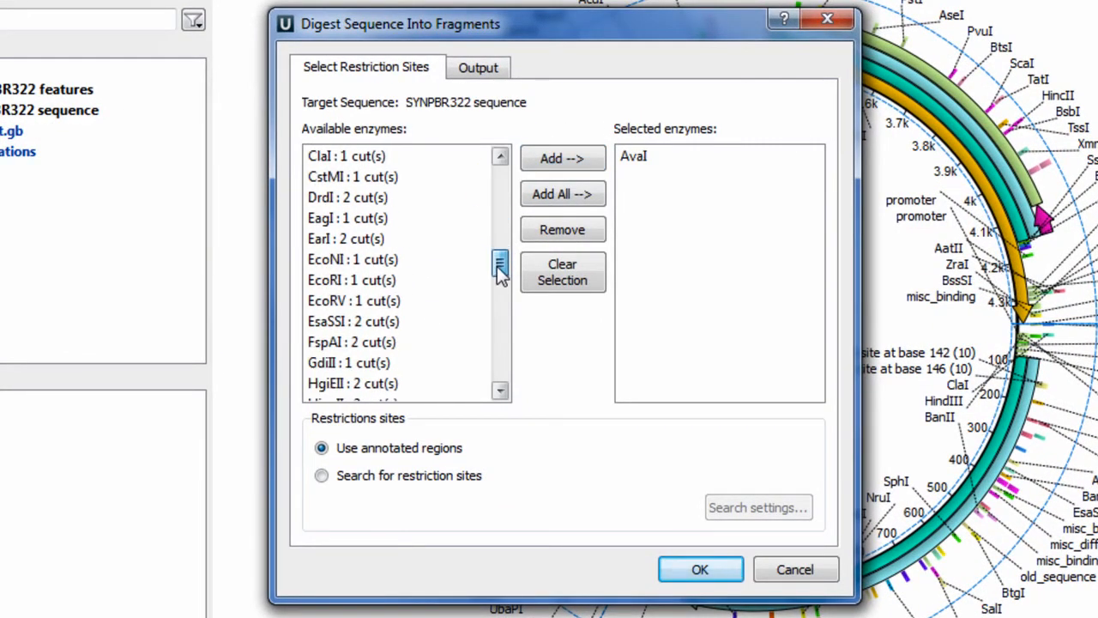
{"action": "left_click", "coordinate": [563, 158]}
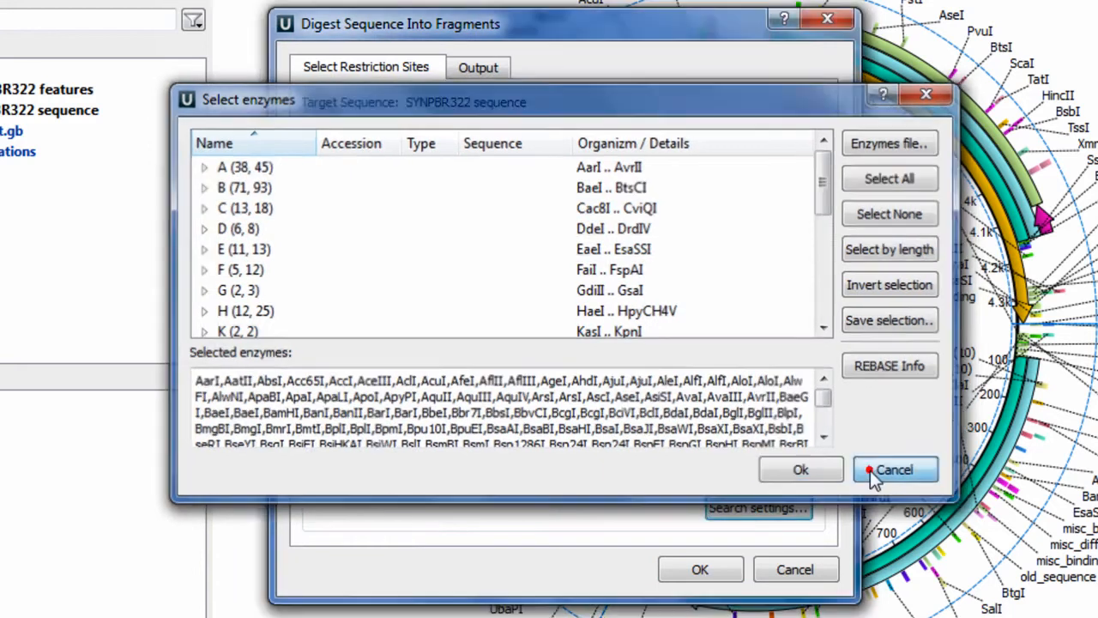
{"action": "left_click", "coordinate": [896, 469]}
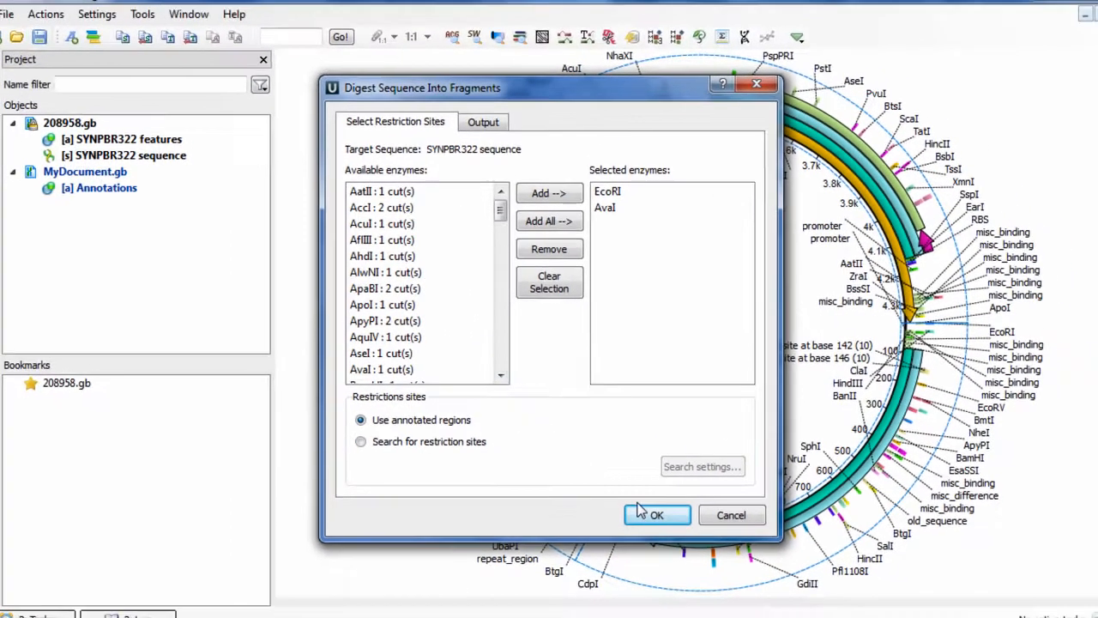
{"action": "left_click", "coordinate": [657, 515]}
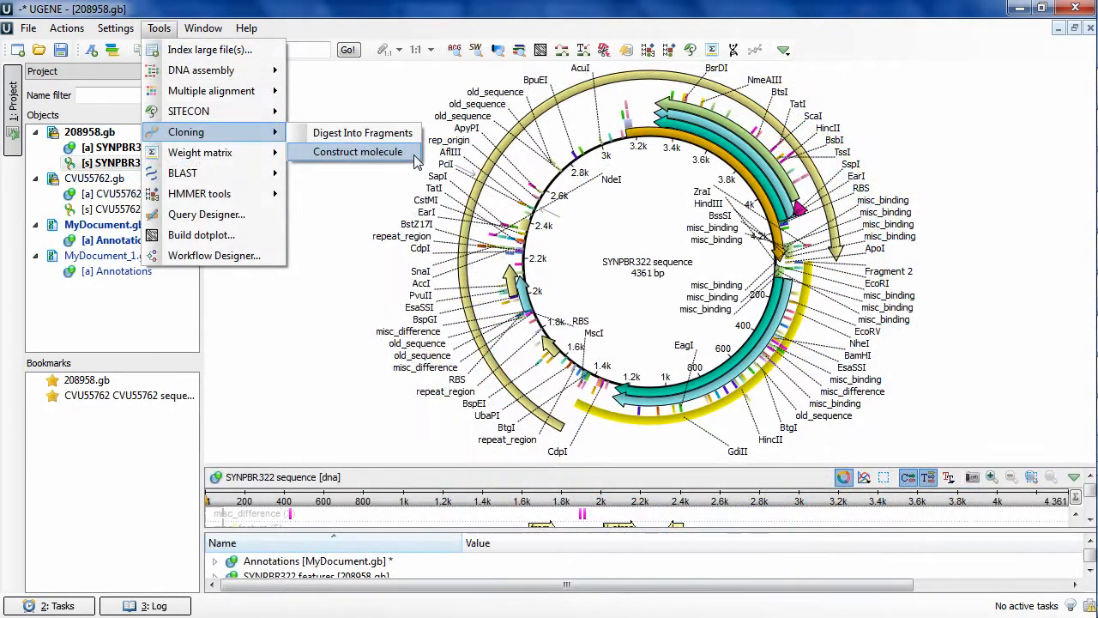
Join CVU55762 Fragment 1 with SYNPBR322 Fragment 2, forcing blunt overhangs
{"action": "left_click", "coordinate": [357, 151]}
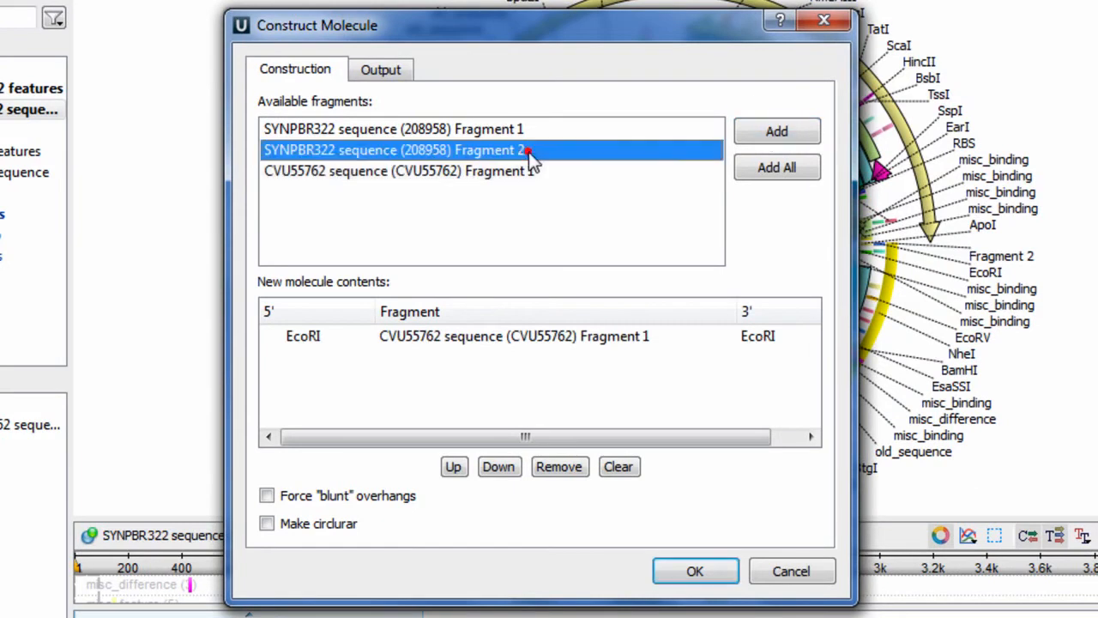
{"action": "left_click", "coordinate": [776, 131]}
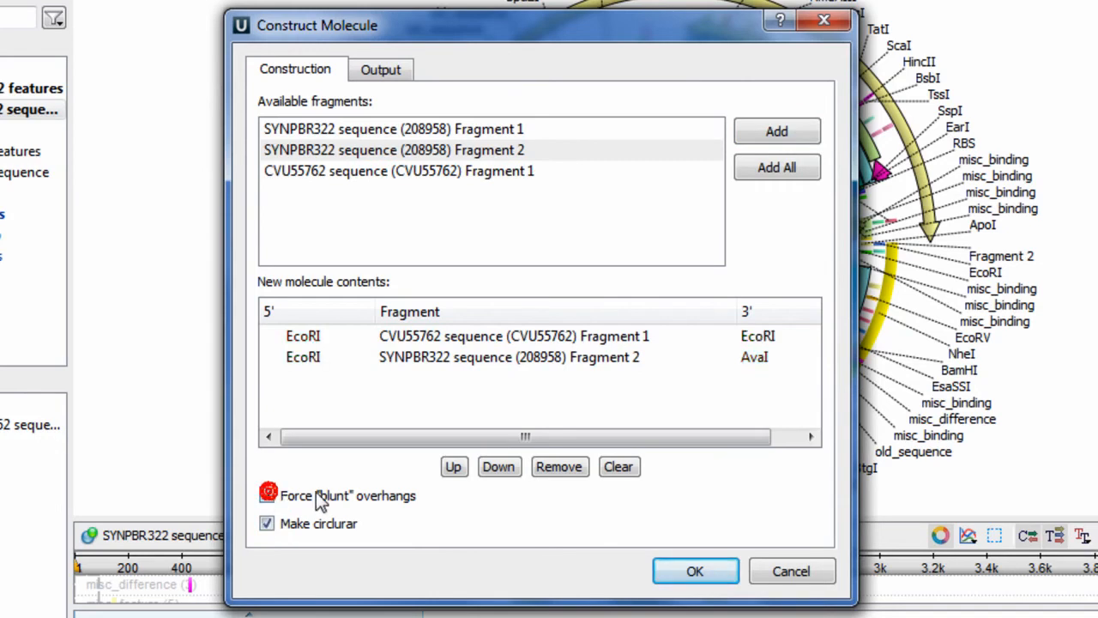
{"action": "left_click", "coordinate": [694, 571]}
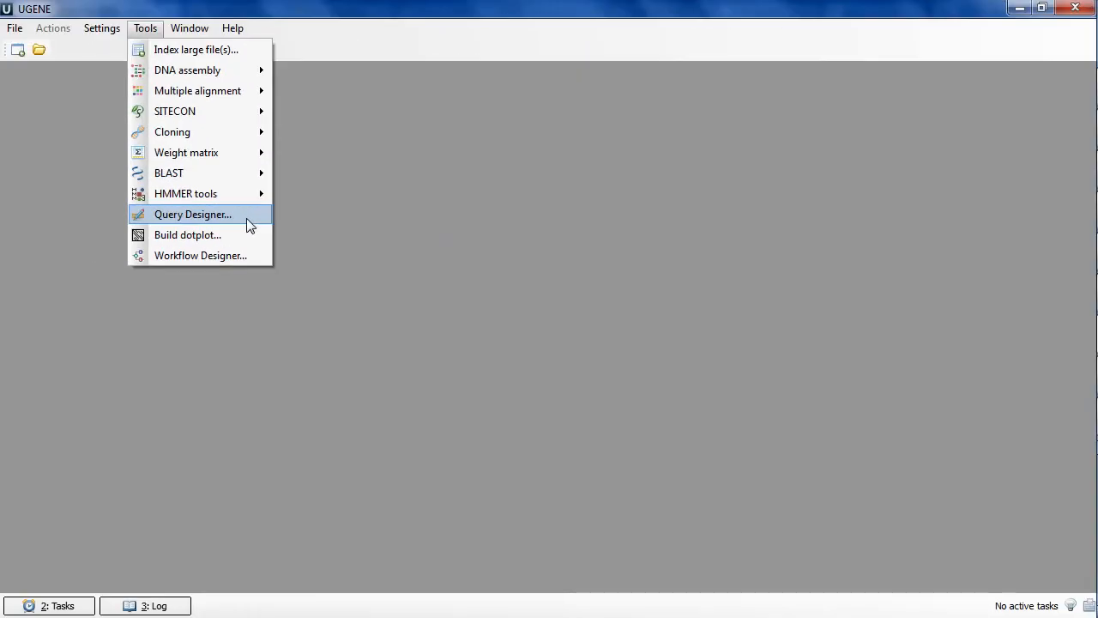
Open the Query Designer and preview the RepeatsWithOrf sample under Samples
{"action": "left_click", "coordinate": [192, 214]}
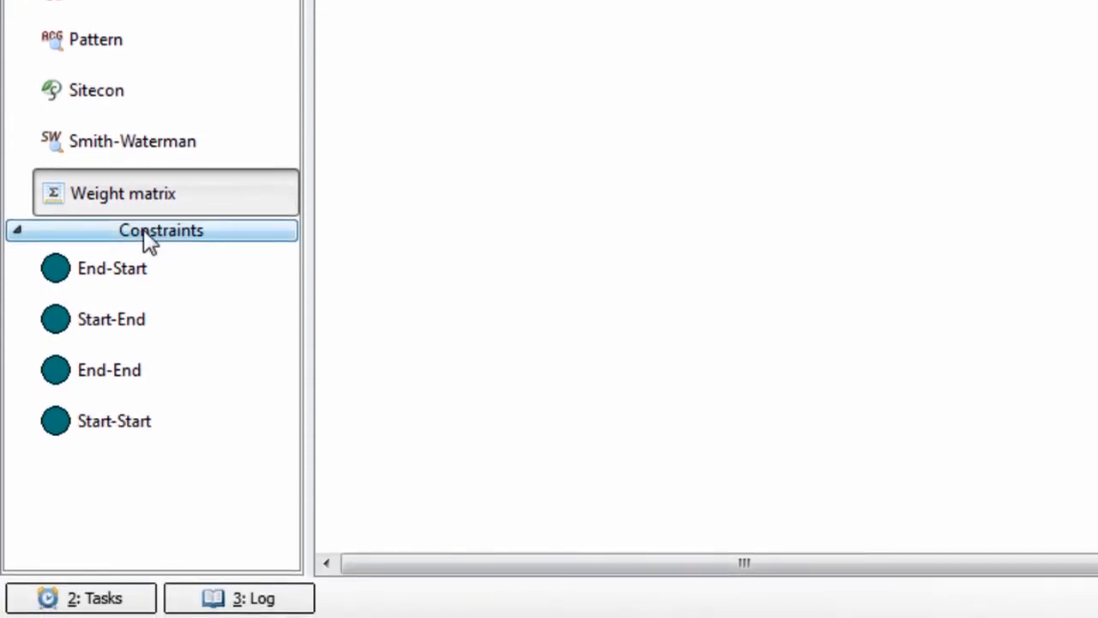
{"action": "mouse_move", "coordinate": [210, 243]}
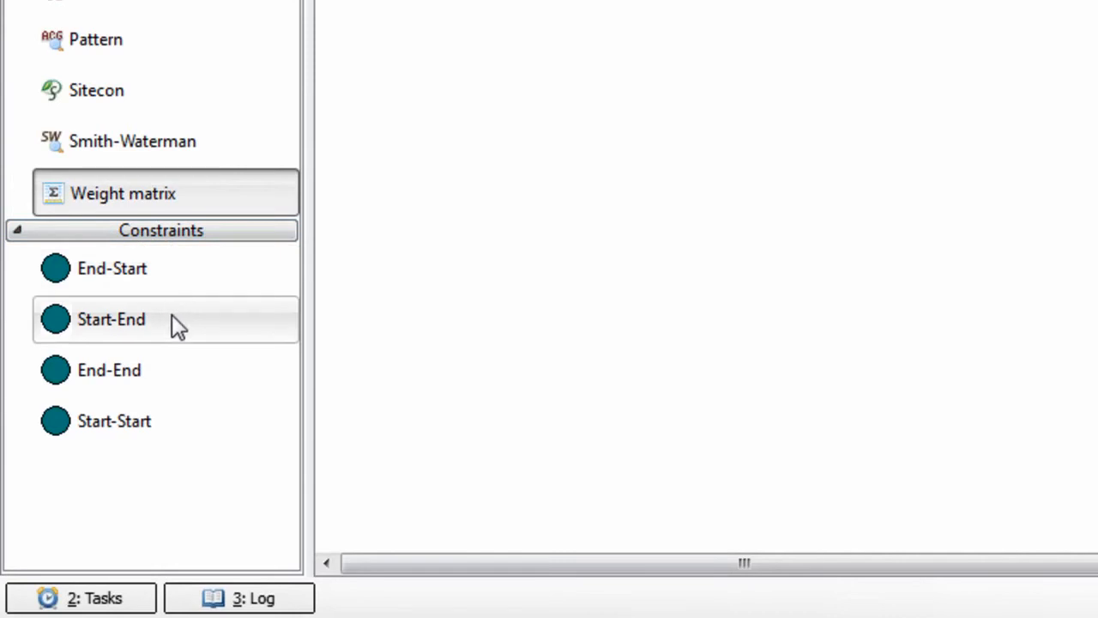
{"action": "mouse_move", "coordinate": [176, 422]}
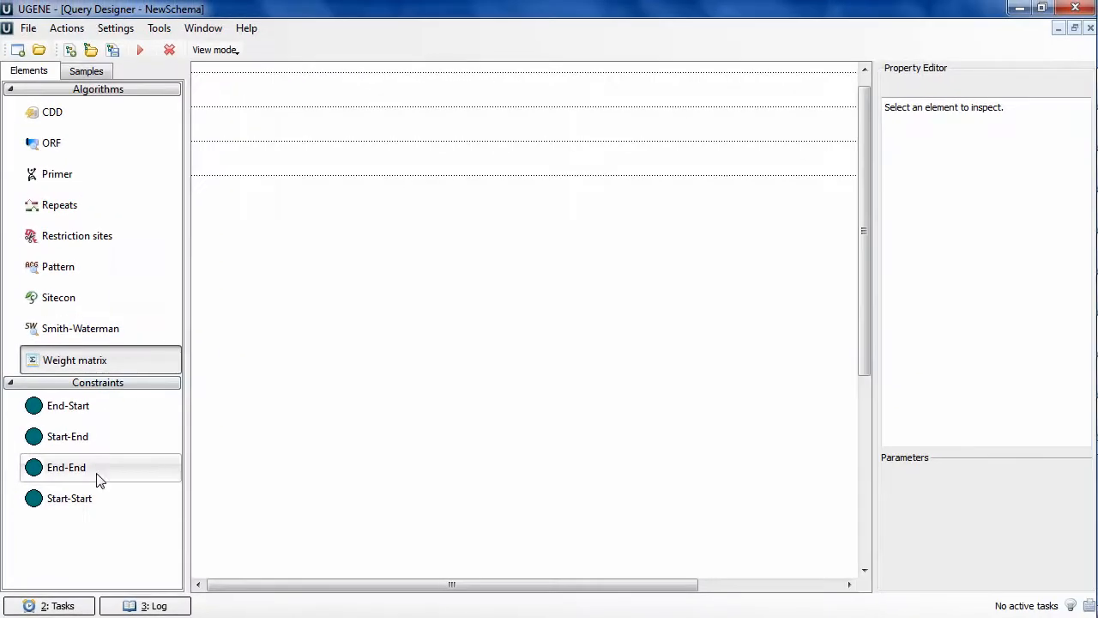
{"action": "left_click", "coordinate": [86, 71]}
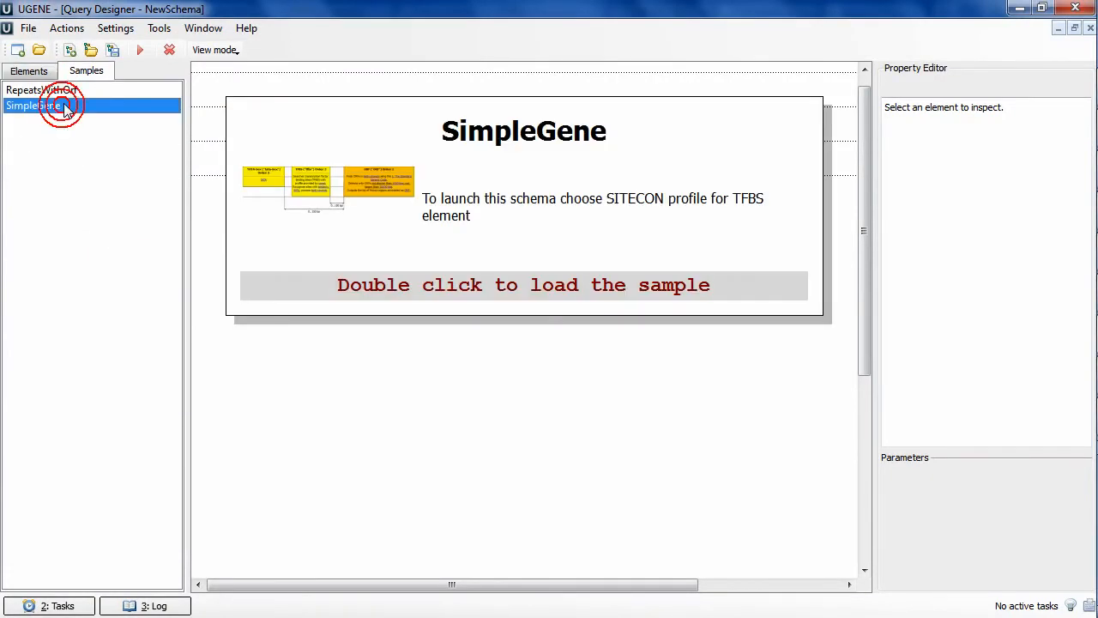
{"action": "left_click", "coordinate": [77, 90]}
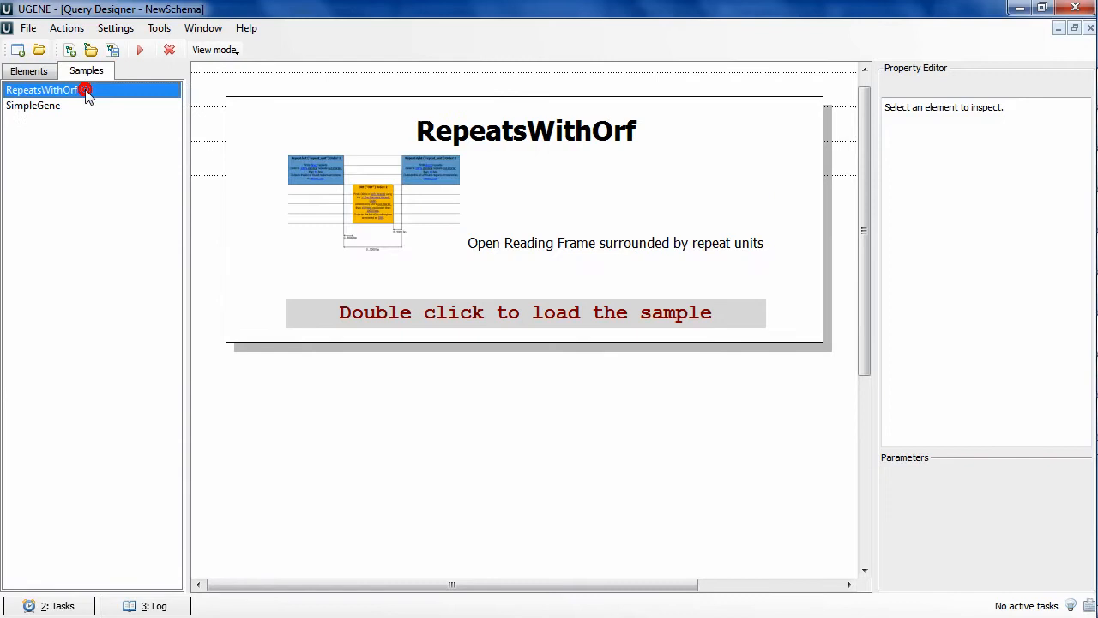
{"action": "mouse_move", "coordinate": [397, 135]}
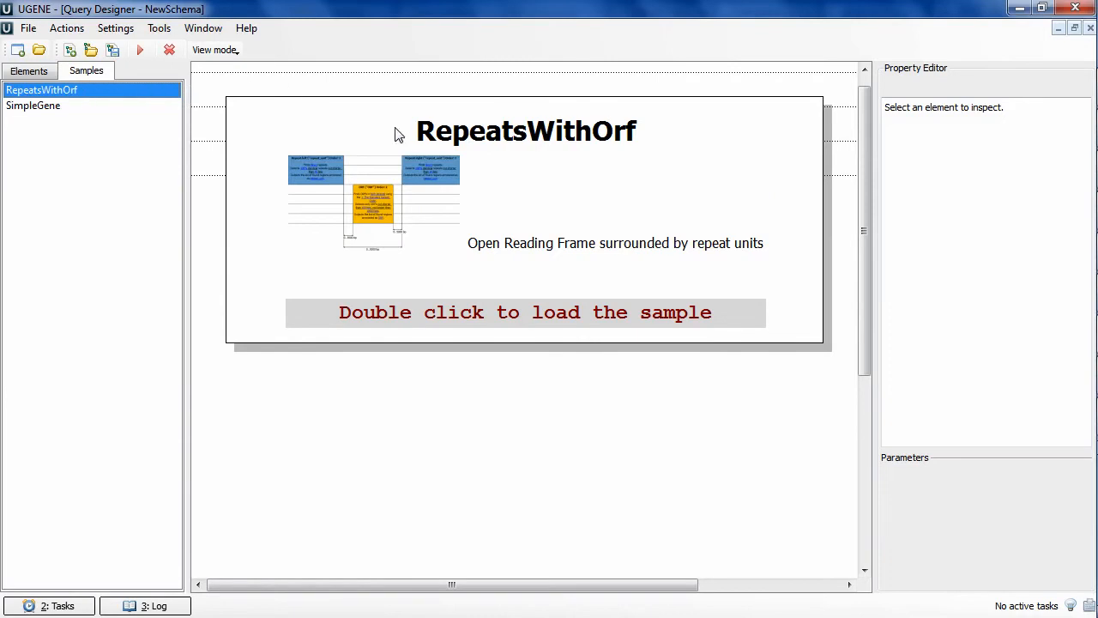
{"action": "mouse_move", "coordinate": [221, 173]}
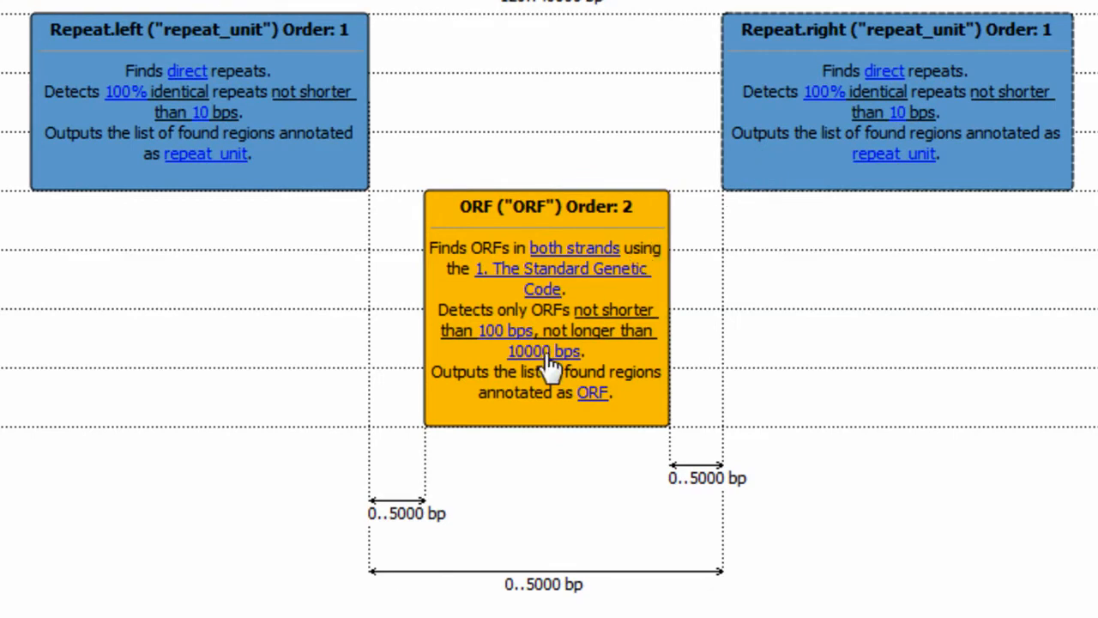
{"action": "mouse_move", "coordinate": [429, 309]}
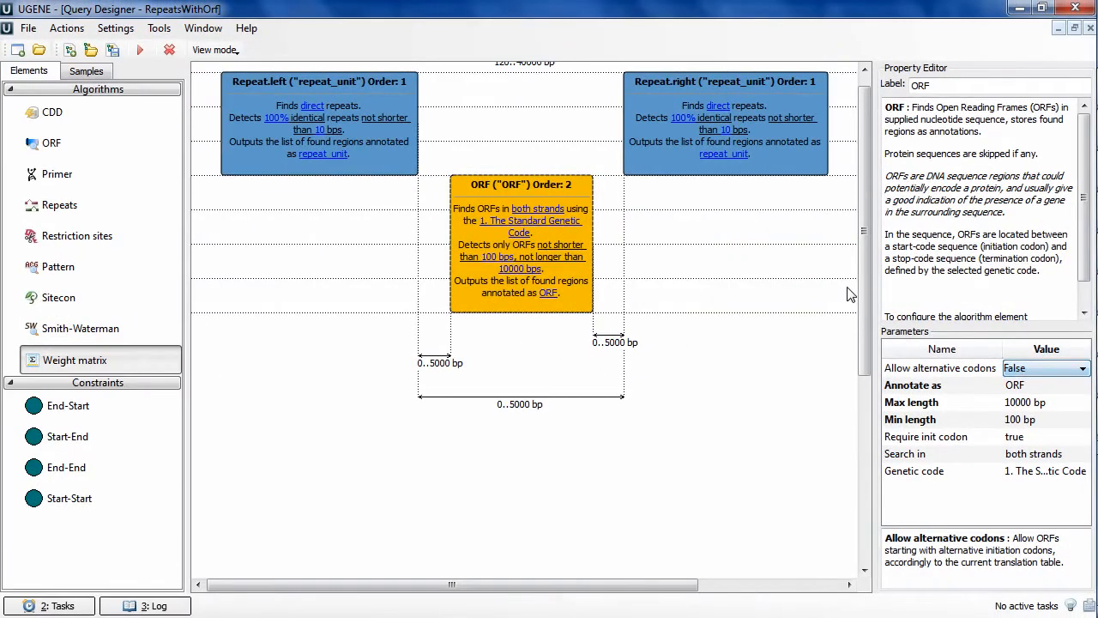
Run RepeatsWithOrf on sars.gb with output 'results' added to the project, then expand the annotations
{"action": "left_click", "coordinate": [139, 49]}
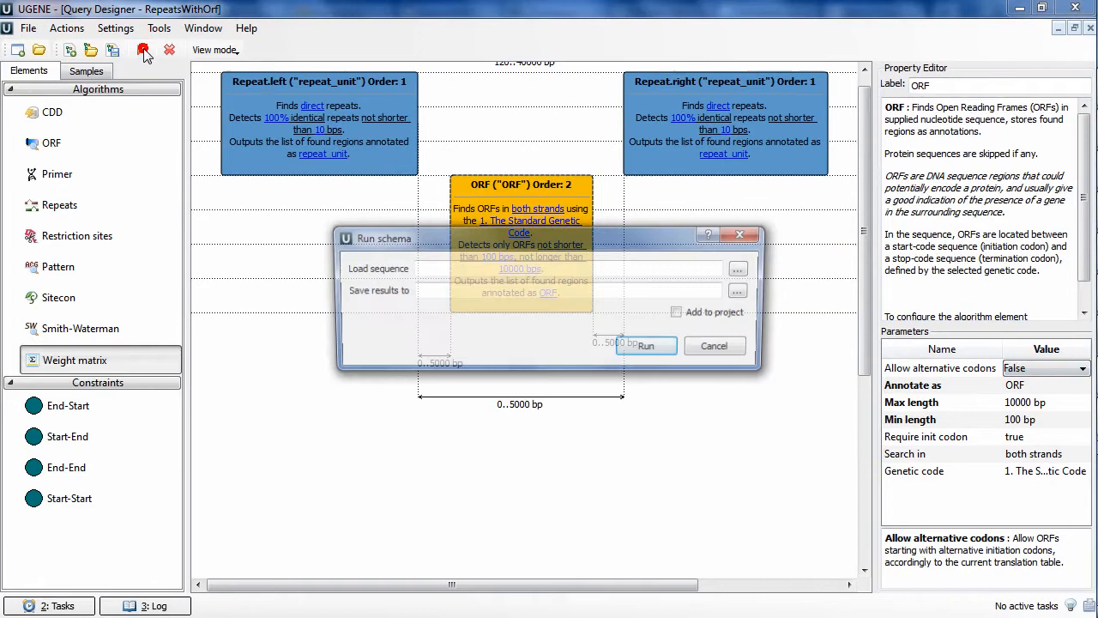
{"action": "left_click", "coordinate": [737, 269]}
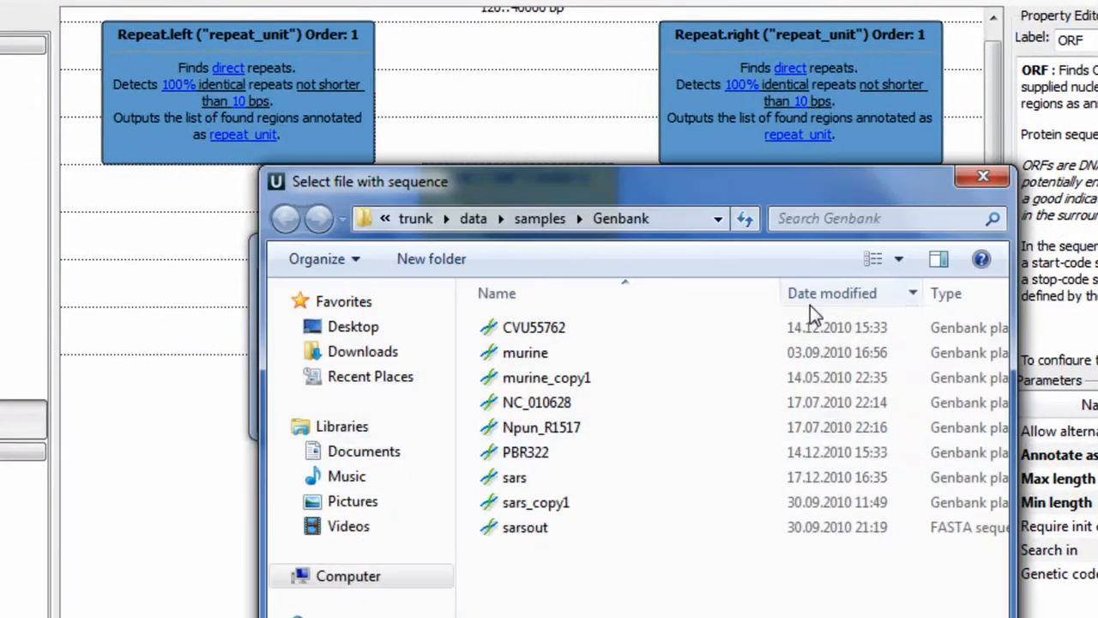
{"action": "double_click", "coordinate": [515, 477]}
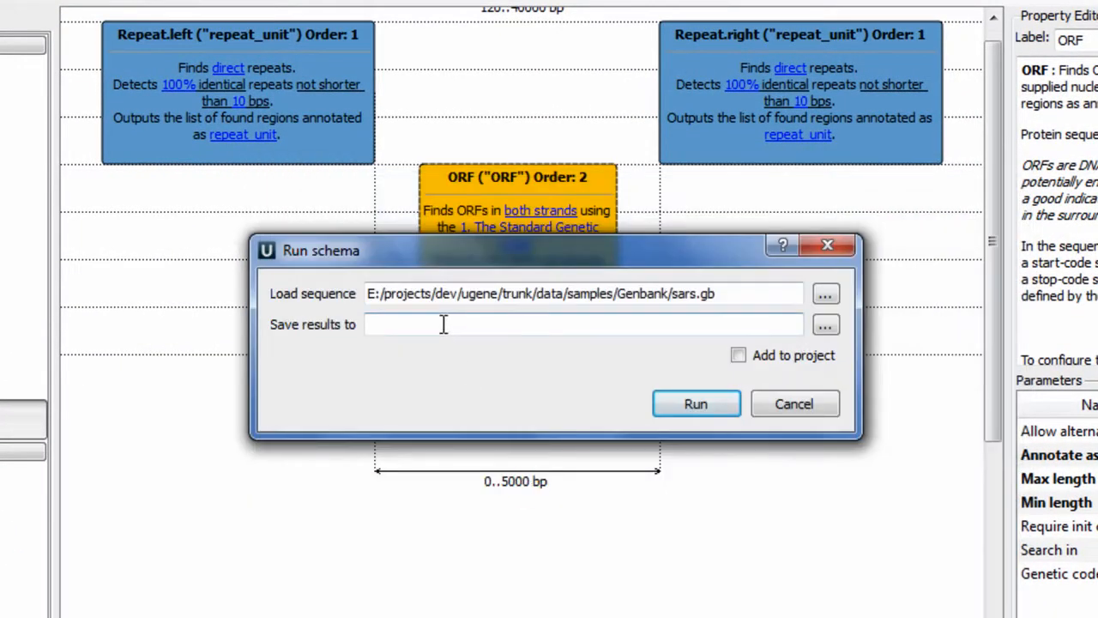
{"action": "type", "text": "results"}
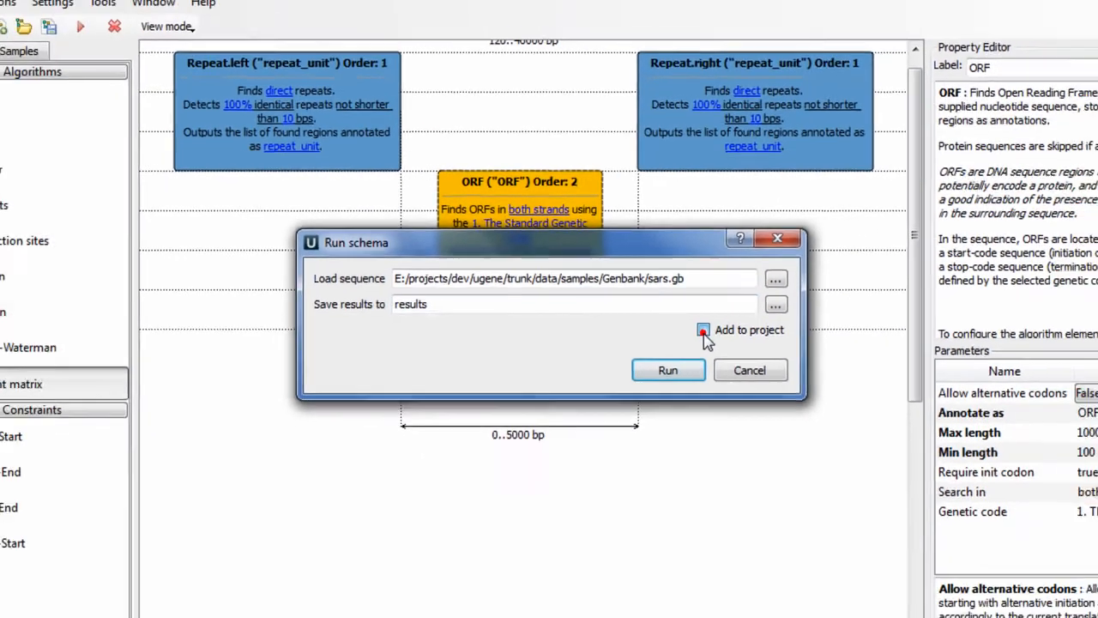
{"action": "left_click", "coordinate": [668, 369]}
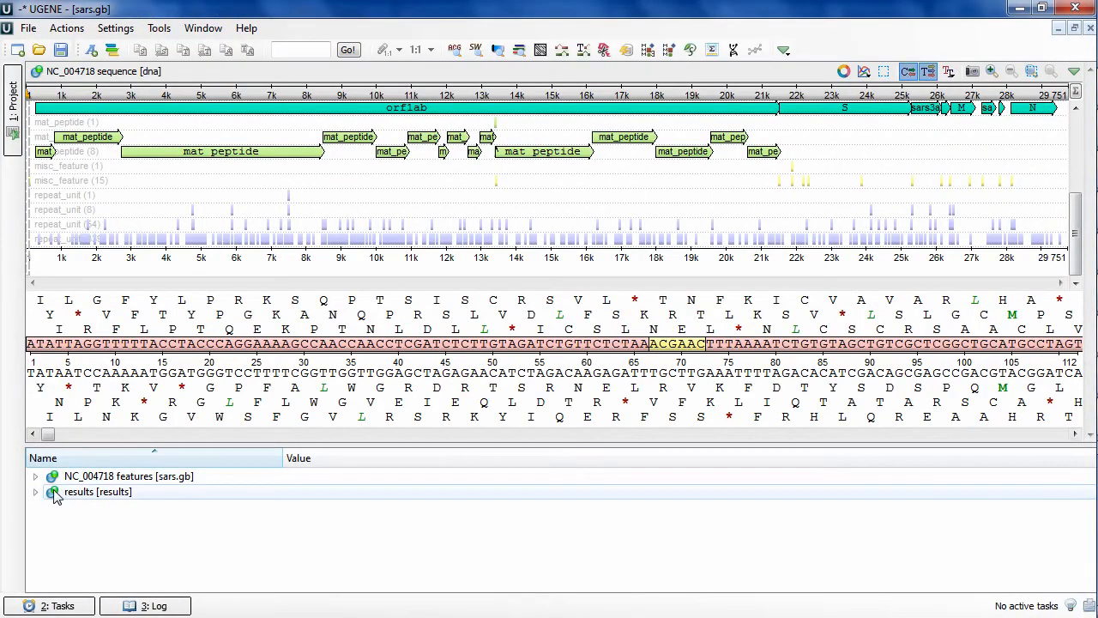
{"action": "left_click", "coordinate": [24, 491]}
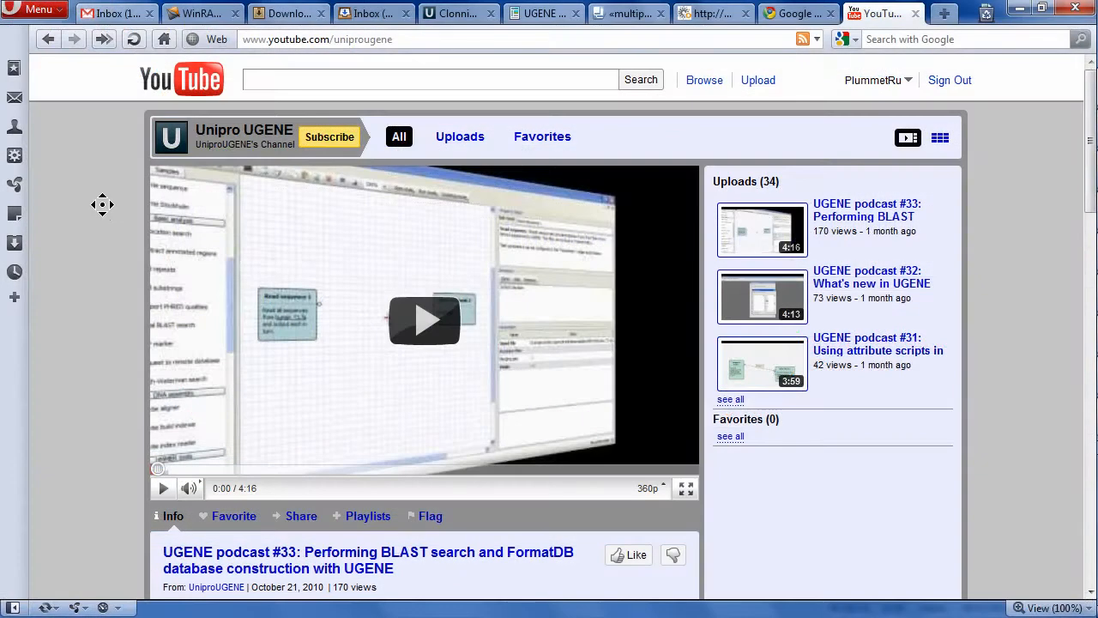
{"action": "scroll", "scroll_direction": "down", "scroll_amount": 3}
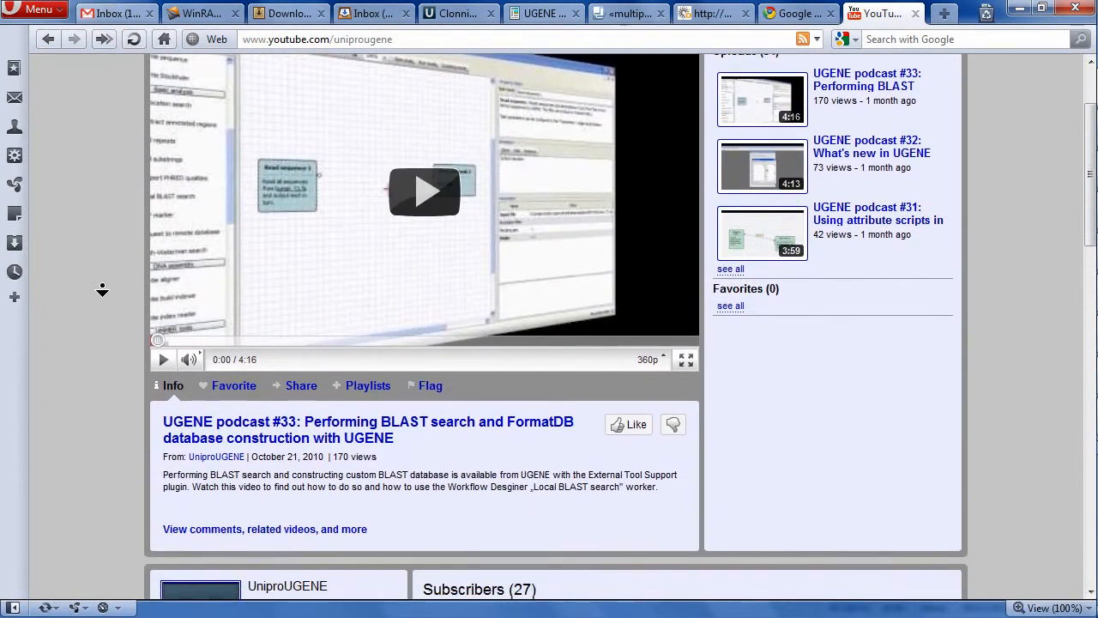
{"action": "scroll", "scroll_direction": "down", "scroll_amount": 3}
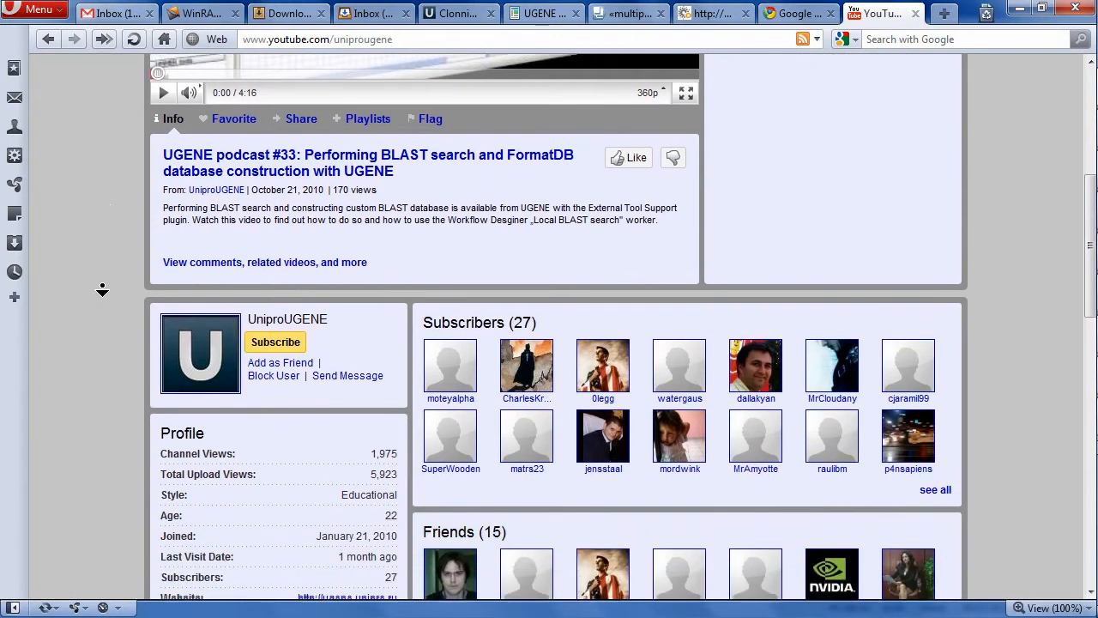
{"action": "scroll", "scroll_direction": "down", "scroll_amount": 3}
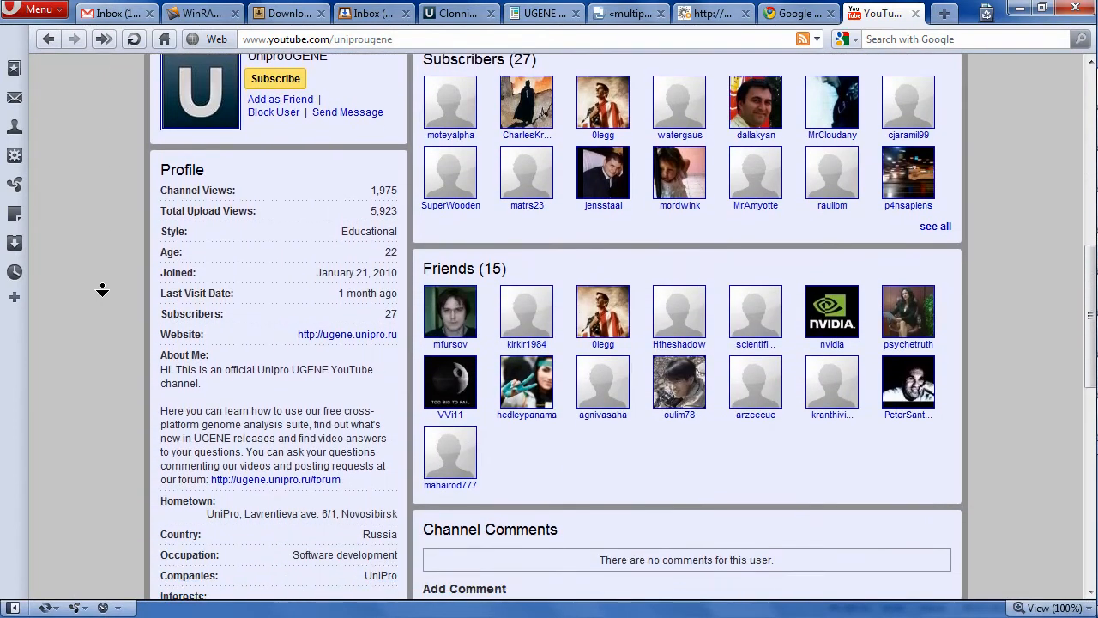
{"action": "left_click", "coordinate": [145, 28]}
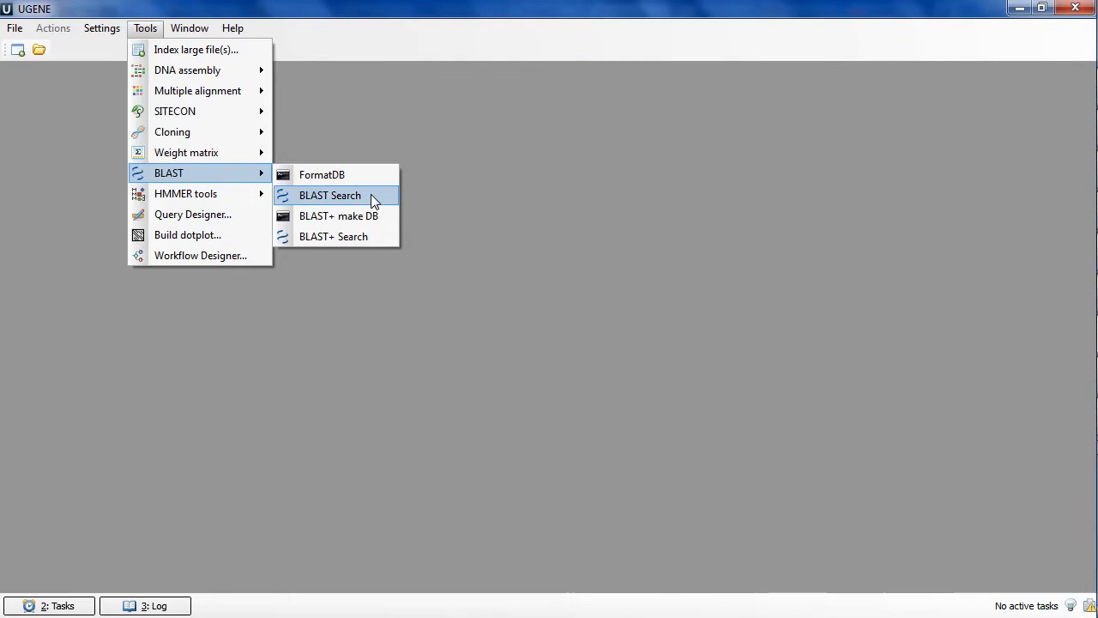
{"action": "mouse_move", "coordinate": [386, 222]}
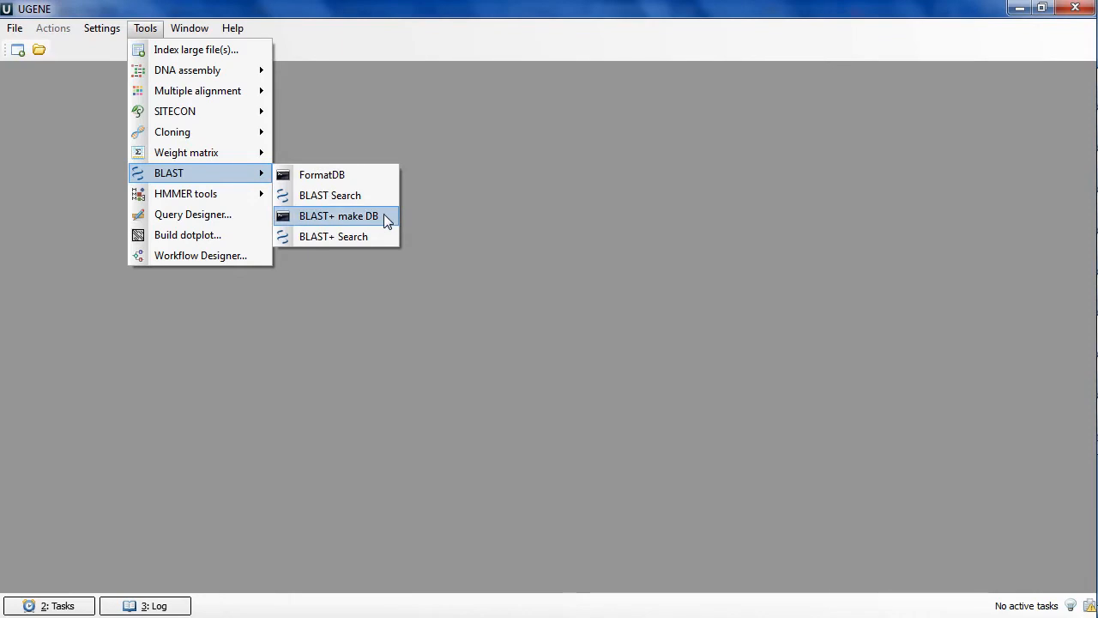
{"action": "mouse_move", "coordinate": [279, 158]}
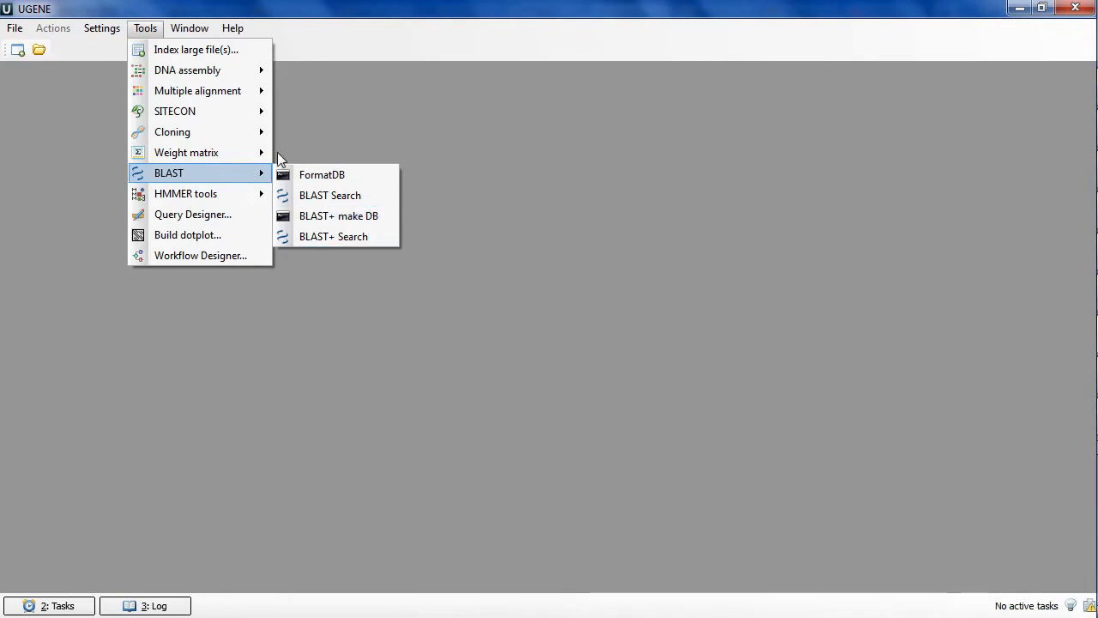
{"action": "mouse_move", "coordinate": [197, 90]}
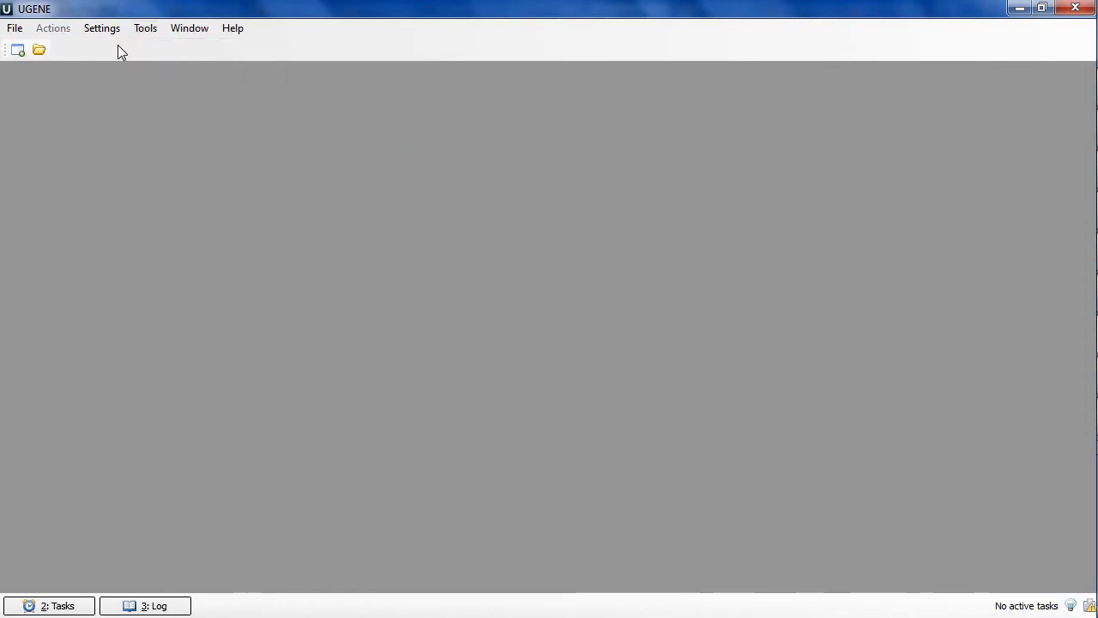
Set BlastN's executable to blastx.exe in External tools, then cancel the settings
{"action": "left_click", "coordinate": [102, 28]}
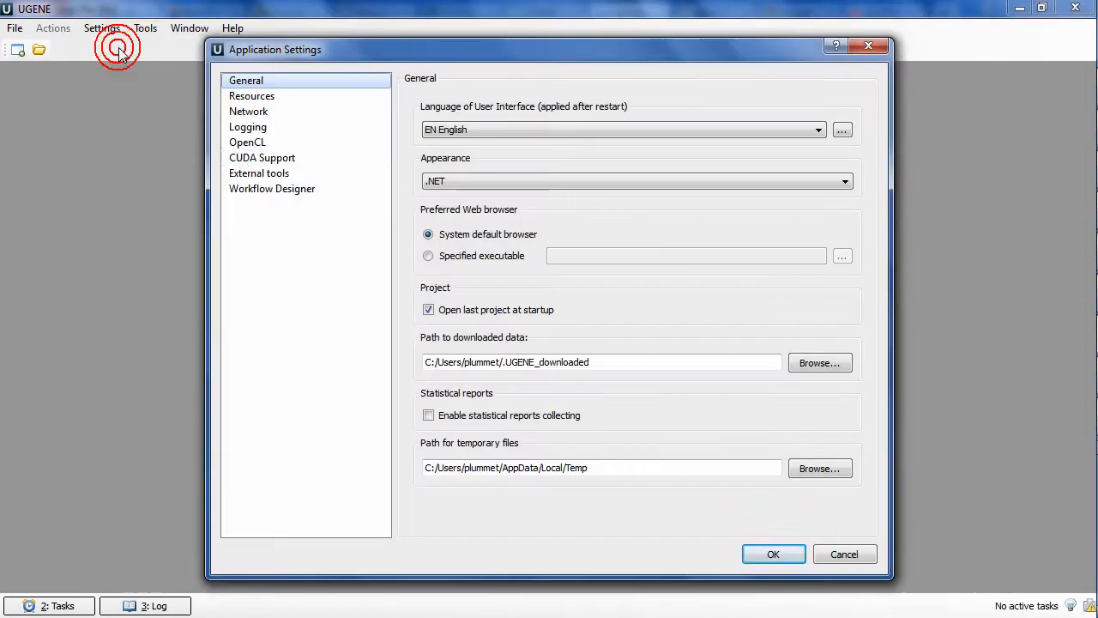
{"action": "left_click", "coordinate": [258, 172]}
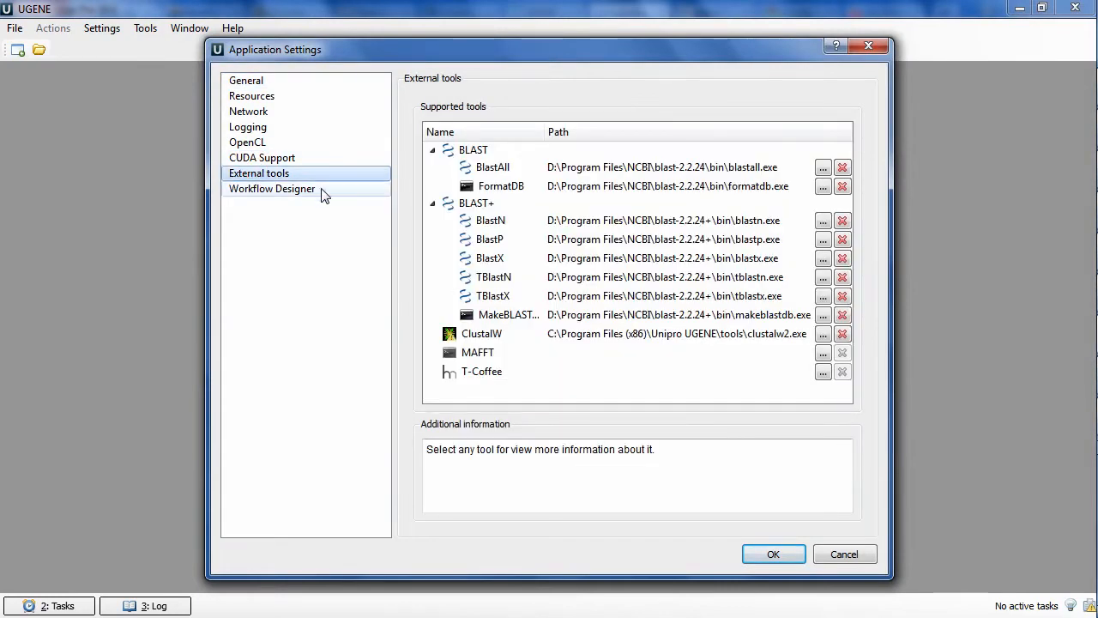
{"action": "left_click", "coordinate": [482, 211]}
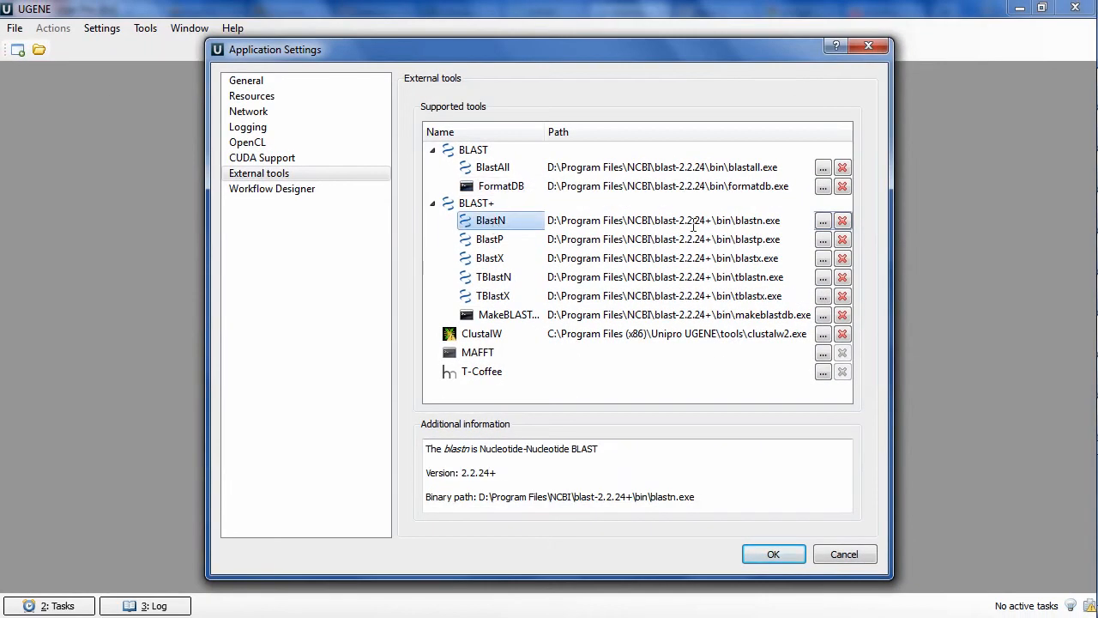
{"action": "left_click", "coordinate": [822, 220]}
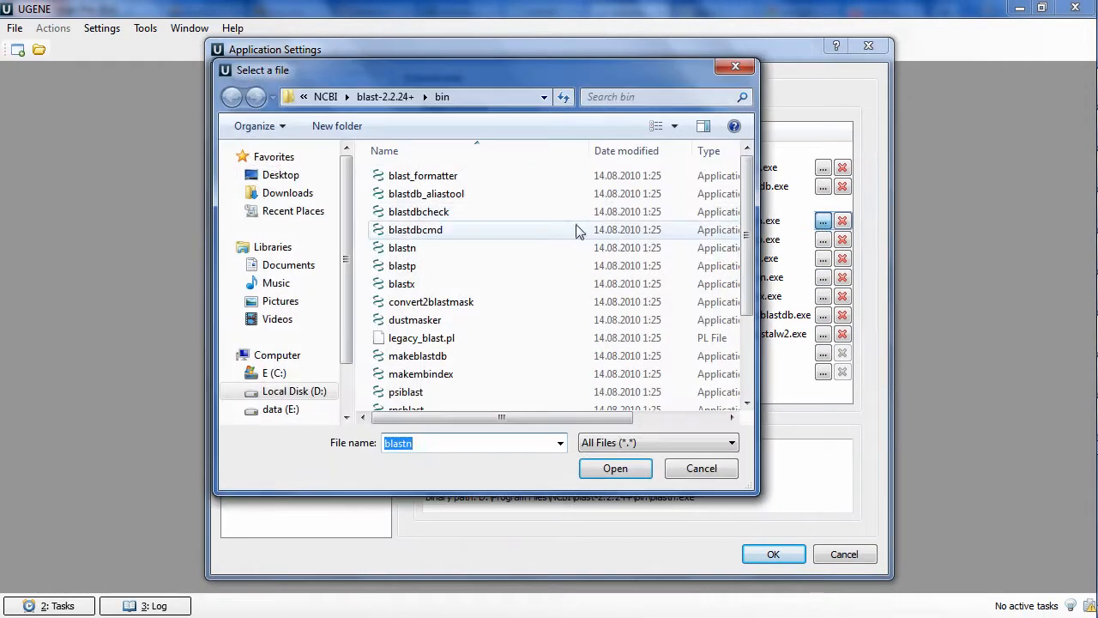
{"action": "left_click", "coordinate": [401, 283]}
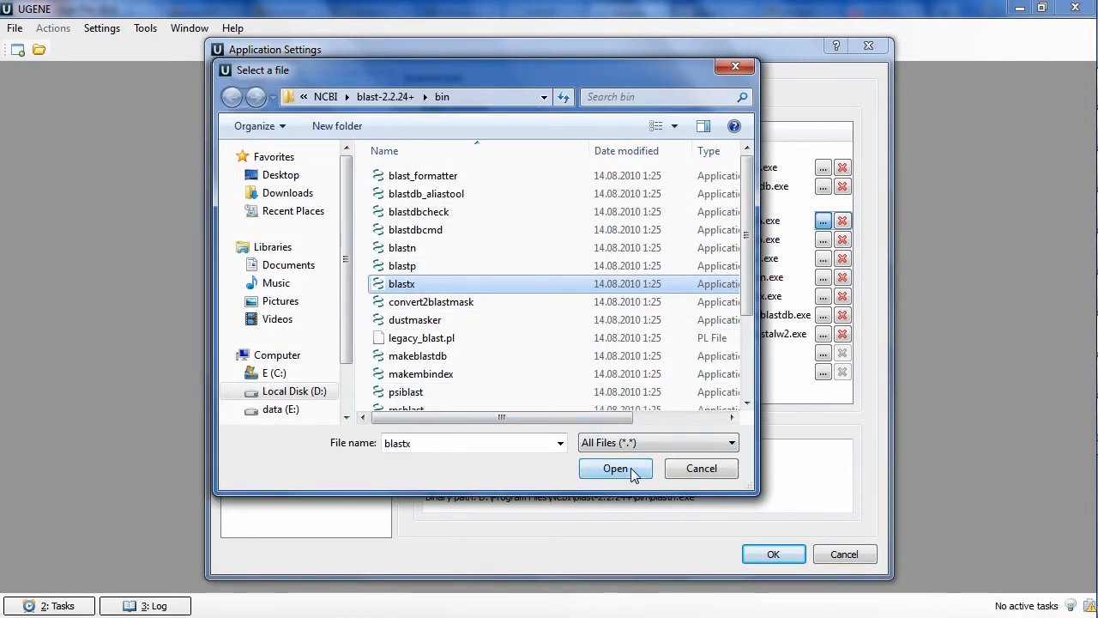
{"action": "left_click", "coordinate": [615, 469]}
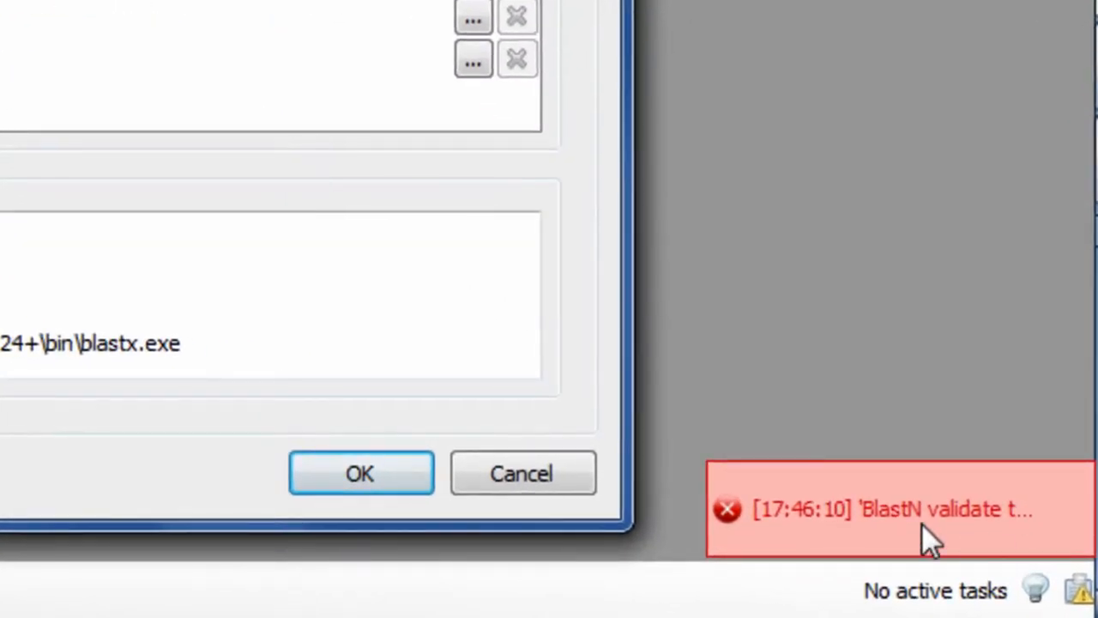
{"action": "left_click", "coordinate": [542, 470]}
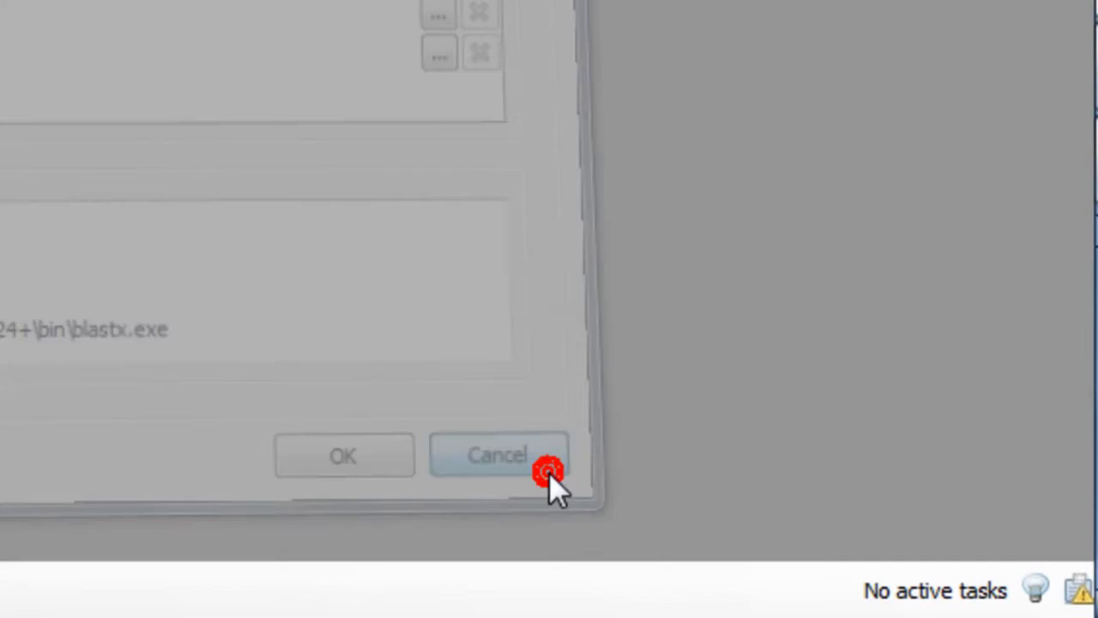
Read the BlastN failure notification and remove it from the notifications list
{"action": "left_click", "coordinate": [497, 455]}
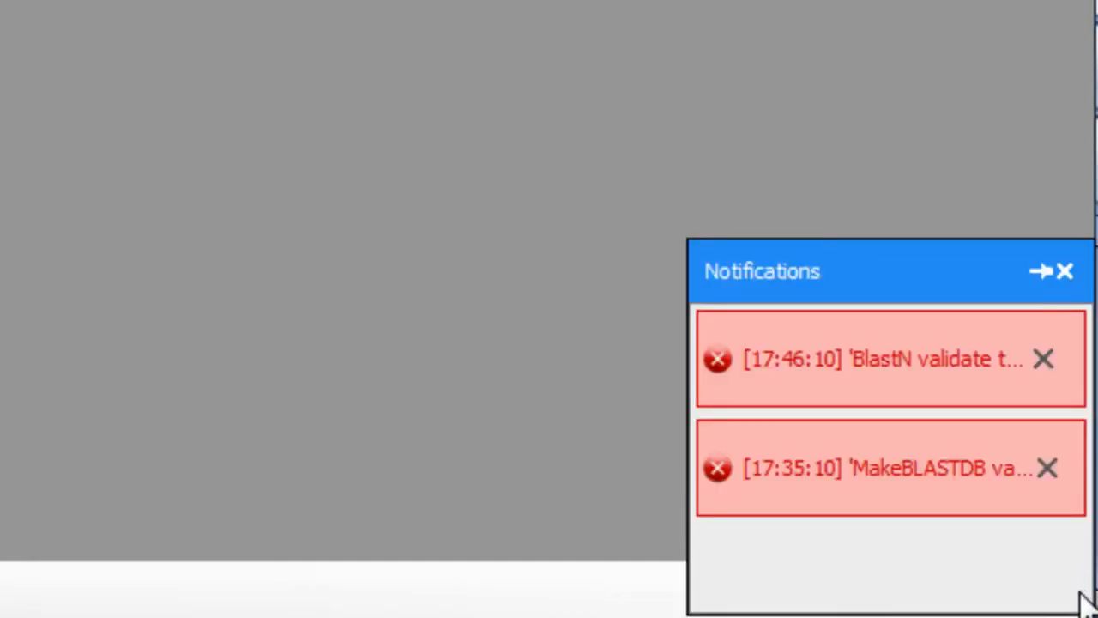
{"action": "mouse_move", "coordinate": [957, 571]}
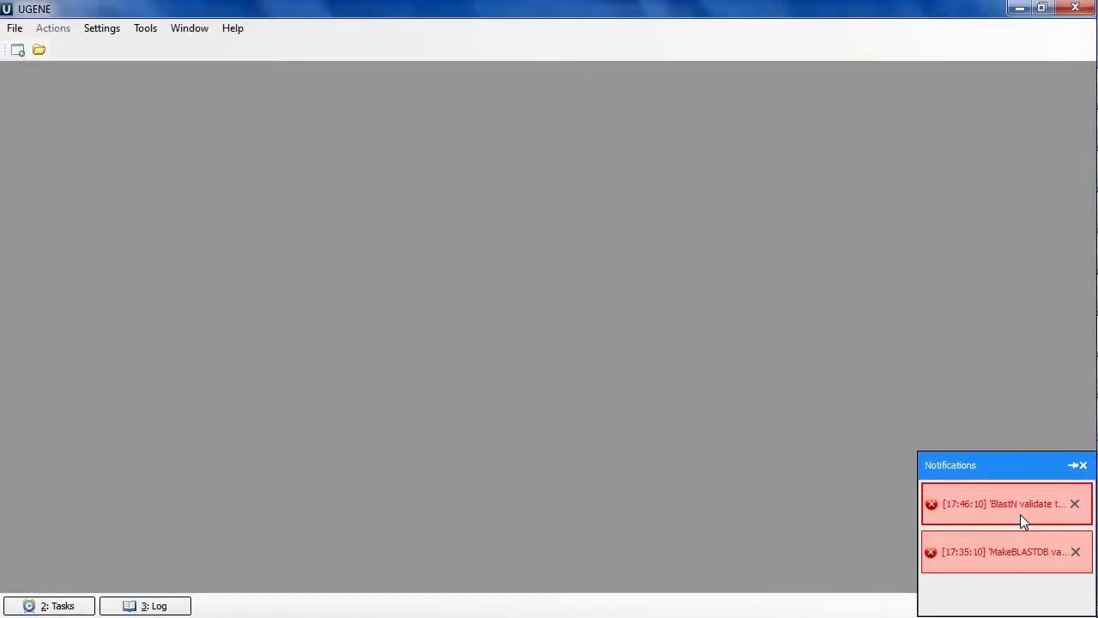
{"action": "left_click", "coordinate": [1012, 503]}
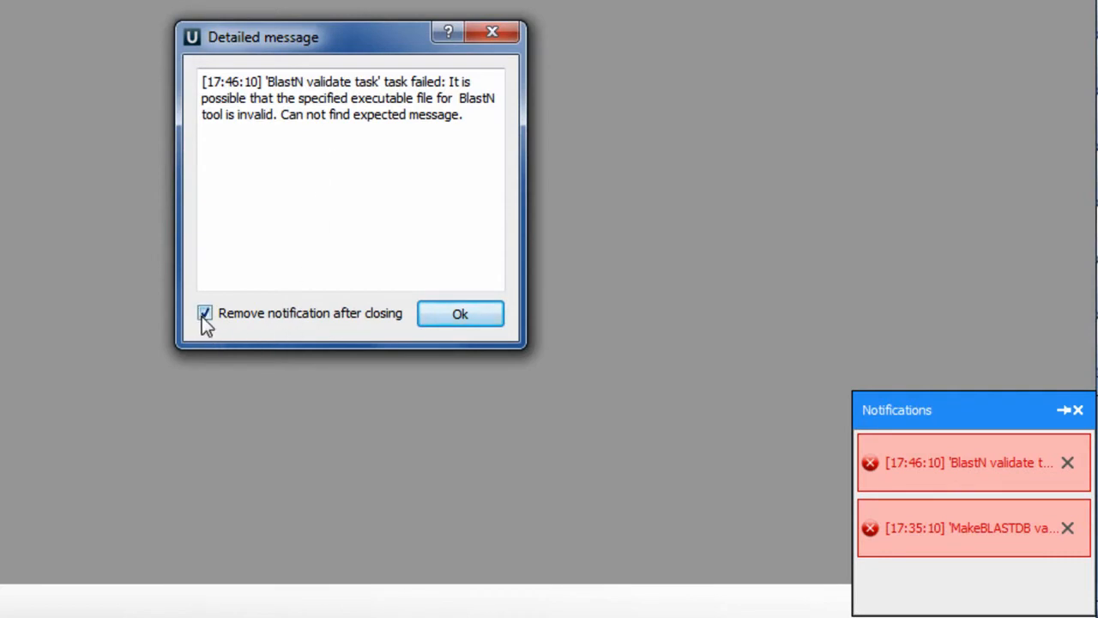
{"action": "mouse_move", "coordinate": [401, 332]}
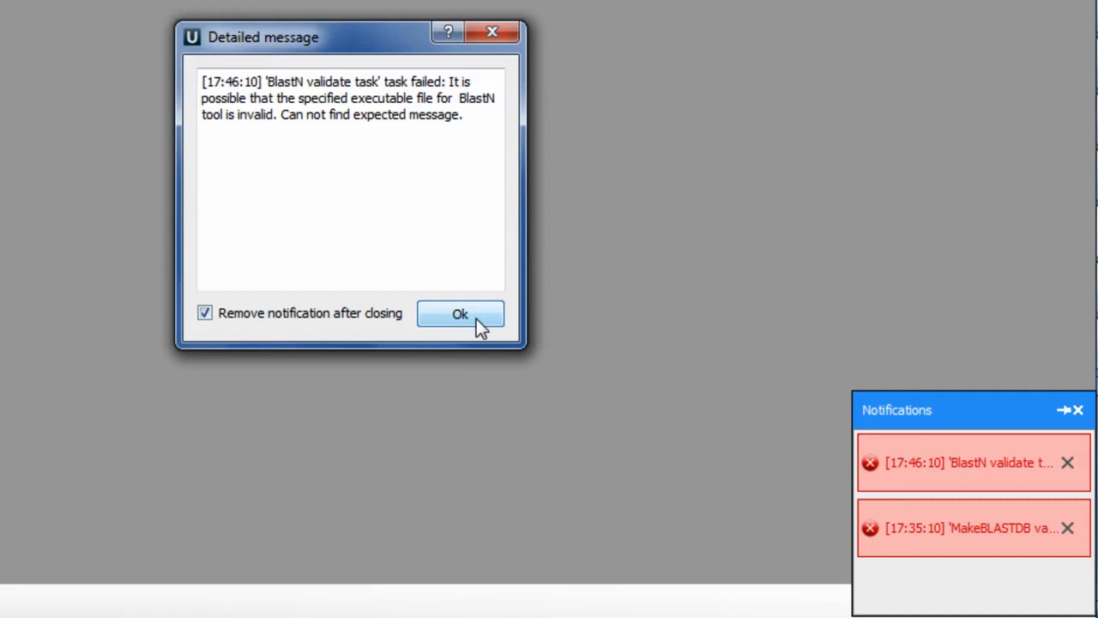
{"action": "left_click", "coordinate": [460, 313]}
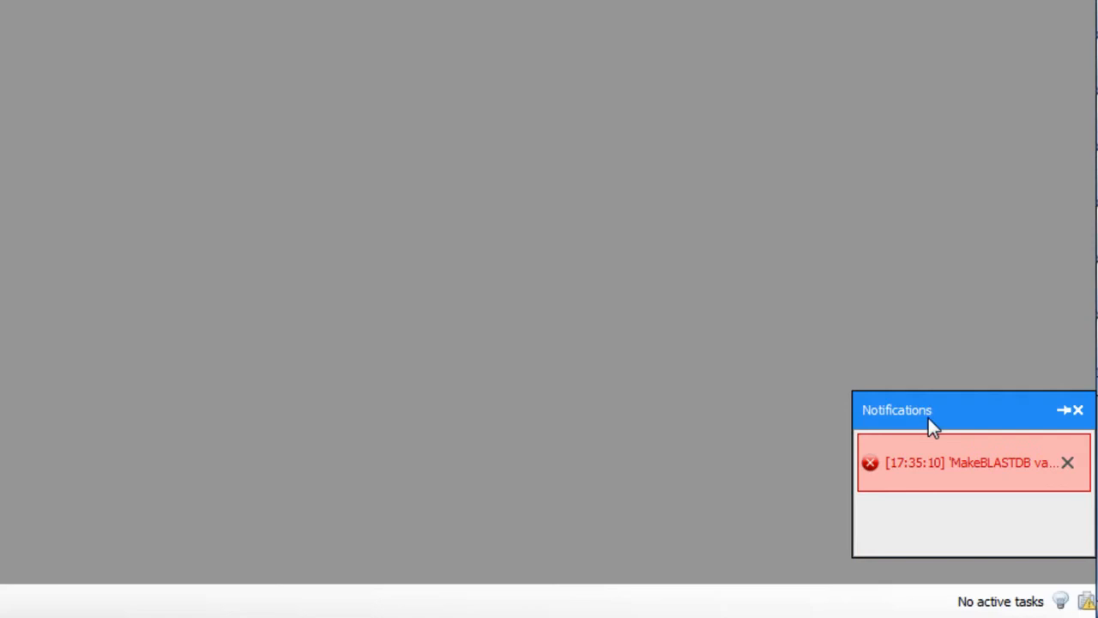
{"action": "mouse_move", "coordinate": [1061, 420]}
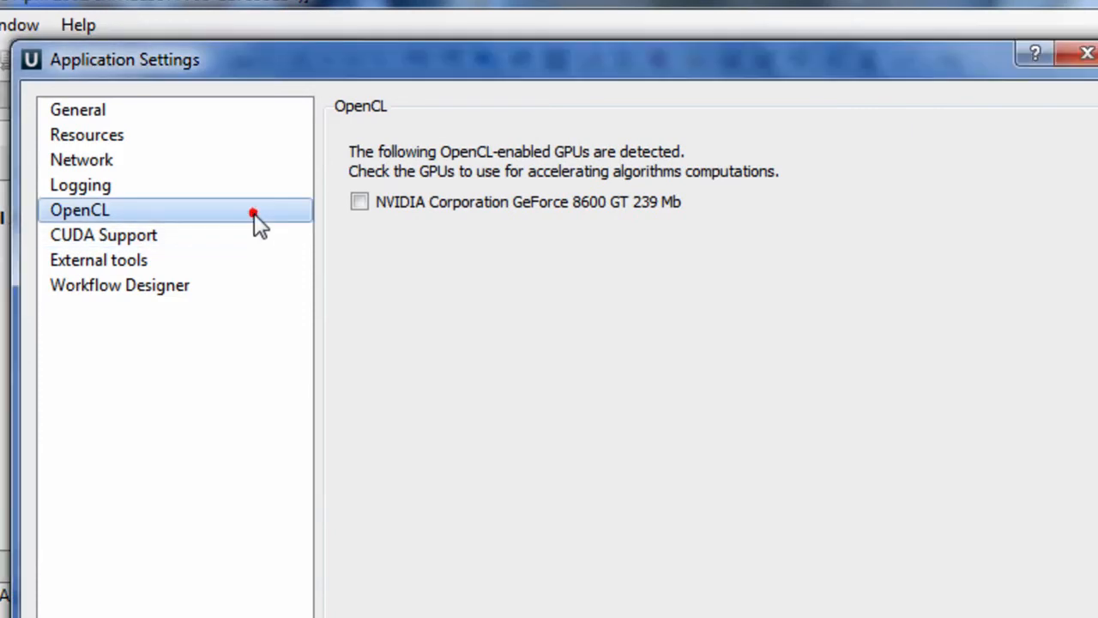
Enable the GeForce 8600 GT for OpenCL and list Smith-Waterman algorithm versions
{"action": "left_click", "coordinate": [360, 201]}
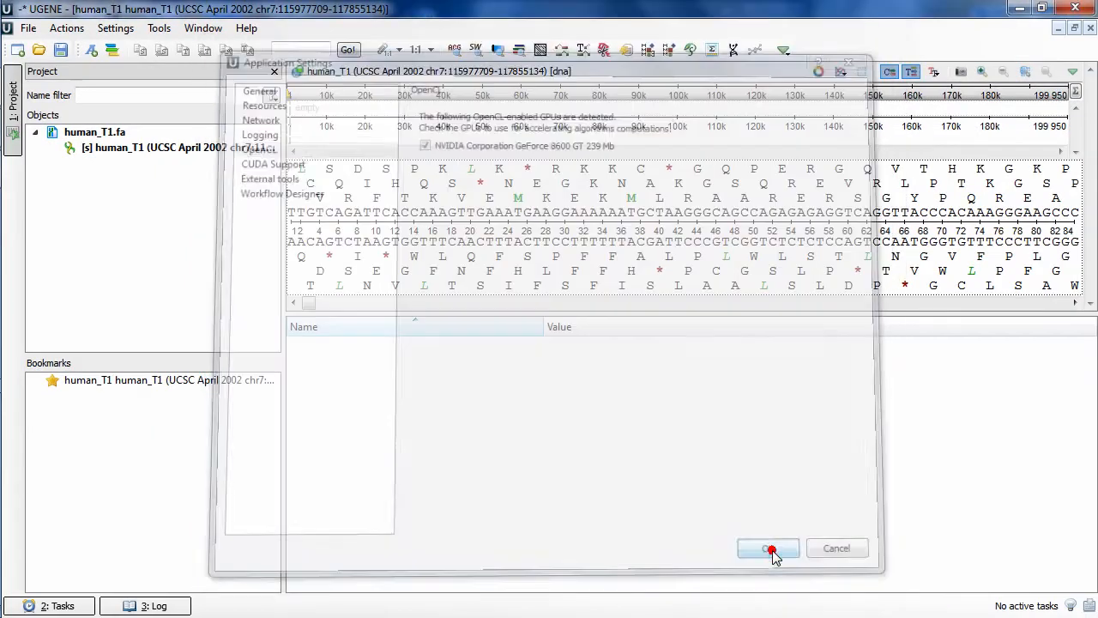
{"action": "left_click", "coordinate": [768, 548]}
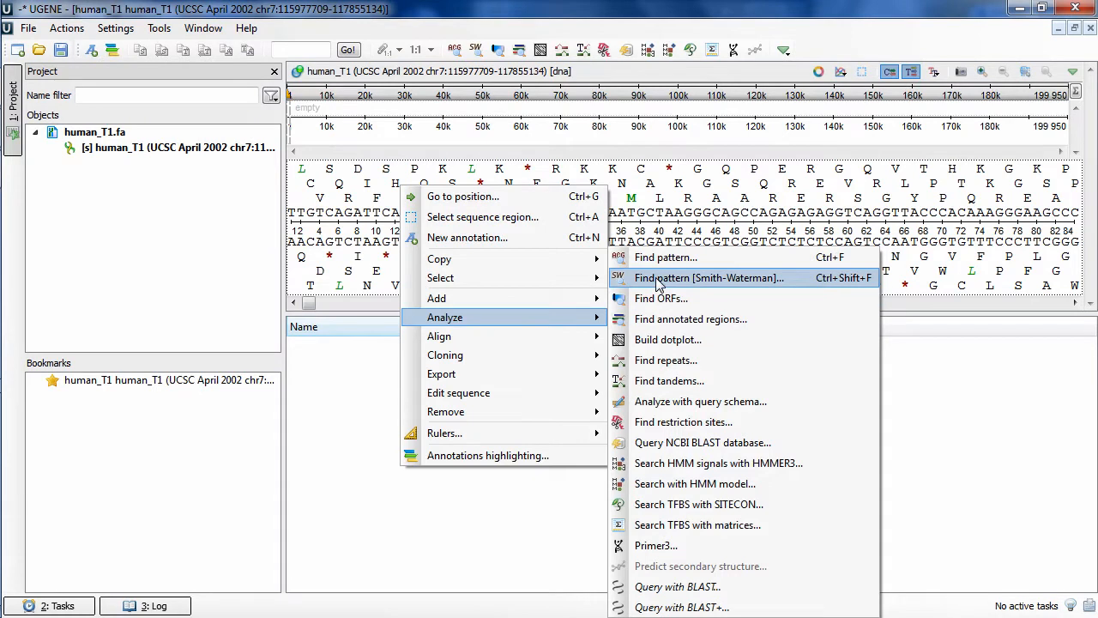
{"action": "left_click", "coordinate": [708, 277]}
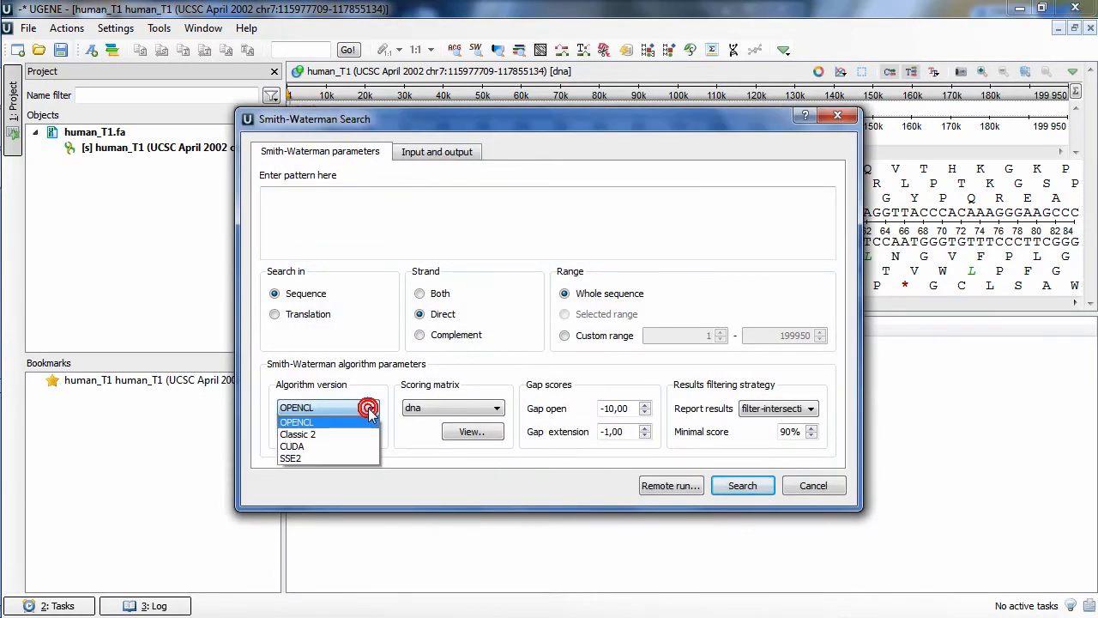
{"action": "left_click", "coordinate": [296, 421]}
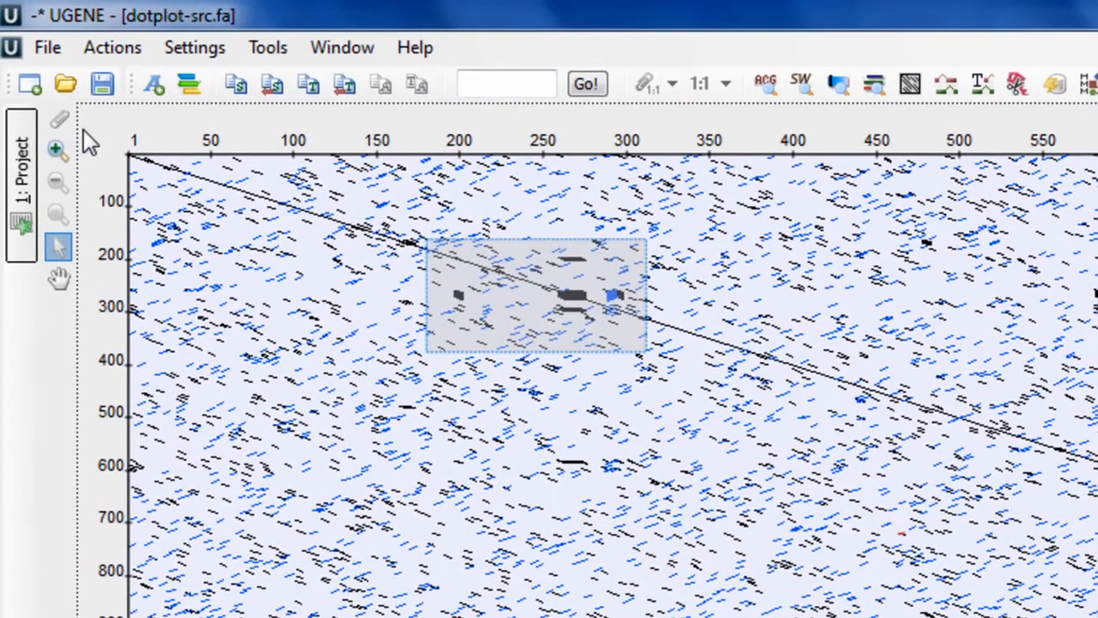
{"action": "mouse_move", "coordinate": [250, 261]}
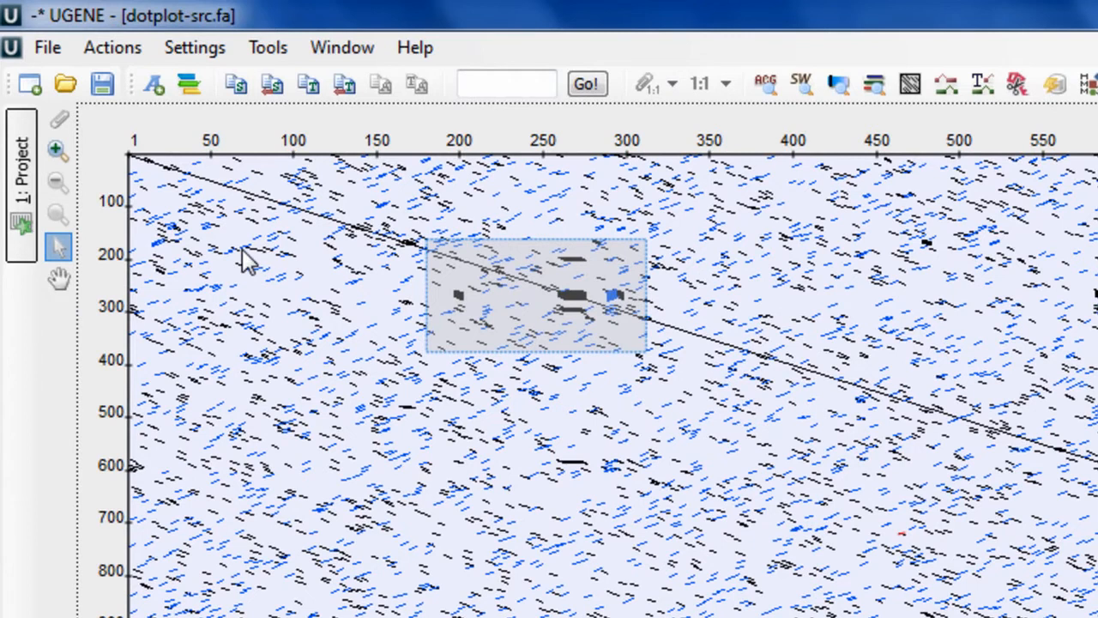
{"action": "mouse_move", "coordinate": [57, 182]}
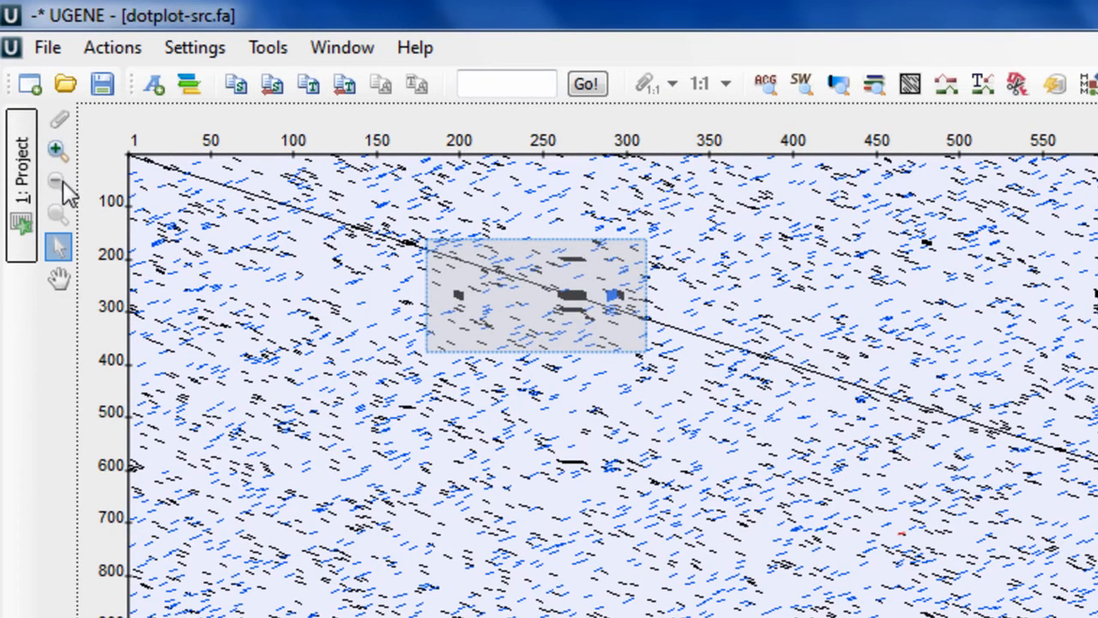
{"action": "mouse_move", "coordinate": [64, 154]}
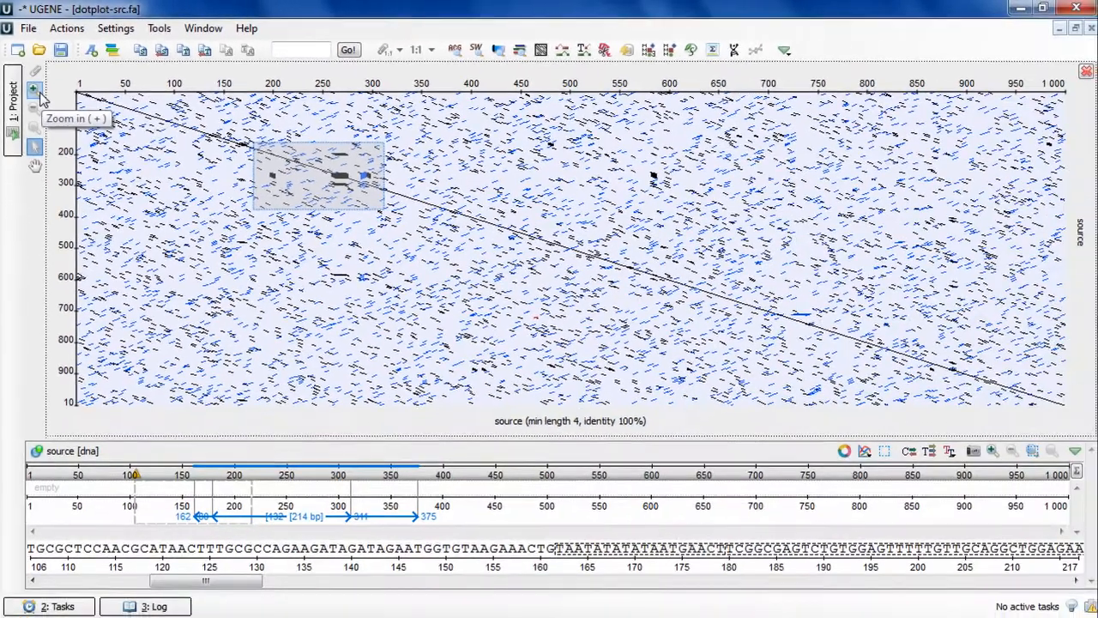
Zoom the dot plot to roughly 377–527 by 450–598 and select one repeat
{"action": "left_click", "coordinate": [33, 90]}
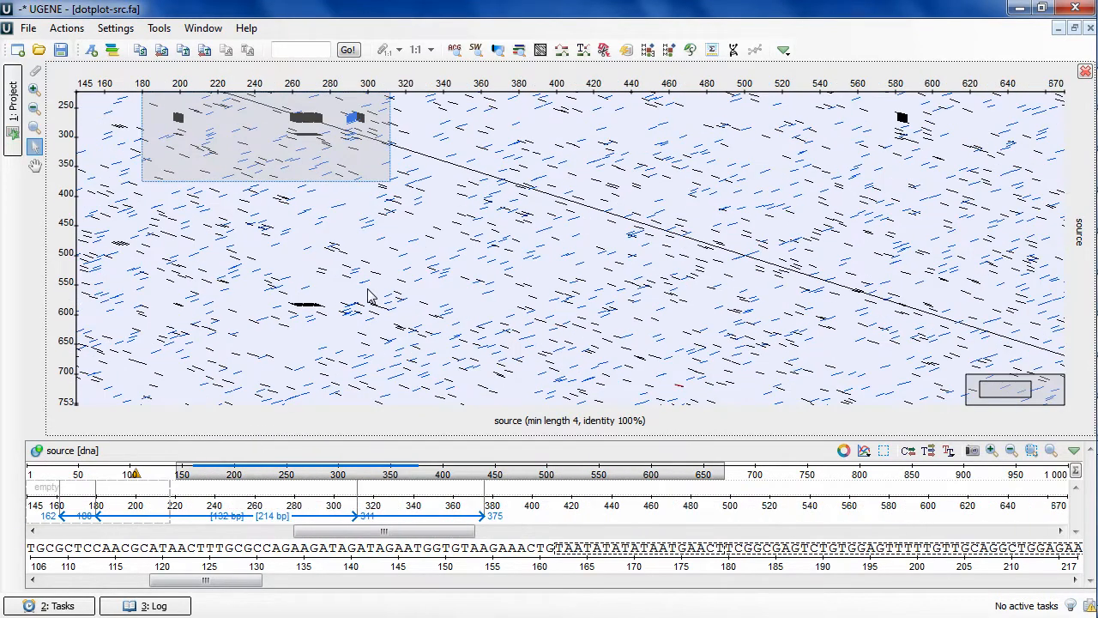
{"action": "mouse_move", "coordinate": [698, 350]}
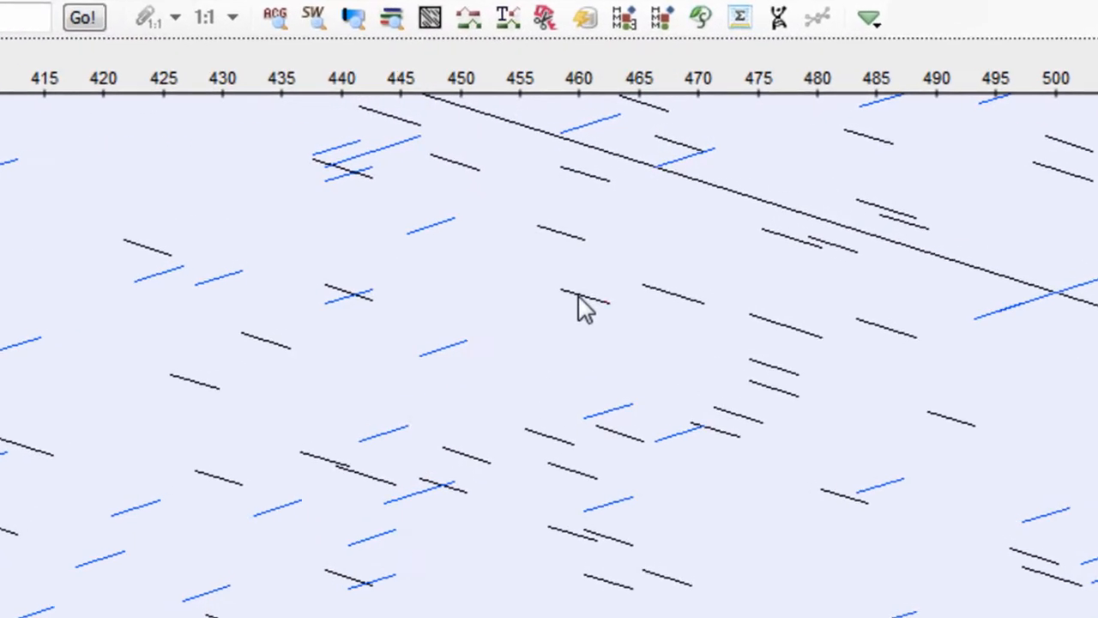
{"action": "left_click", "coordinate": [581, 299]}
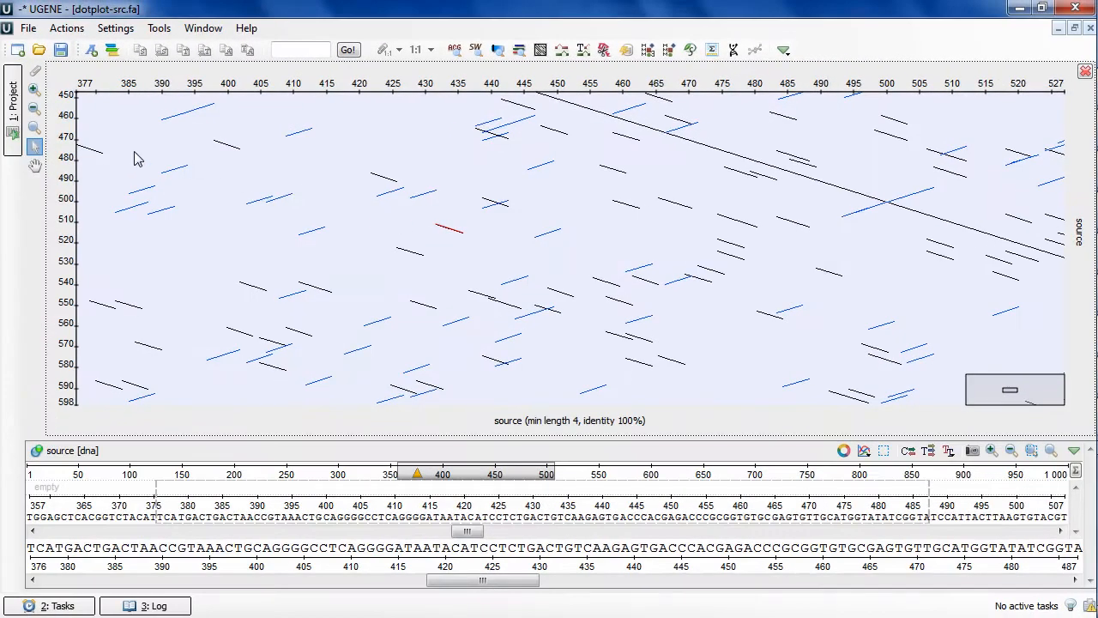
{"action": "mouse_move", "coordinate": [34, 148]}
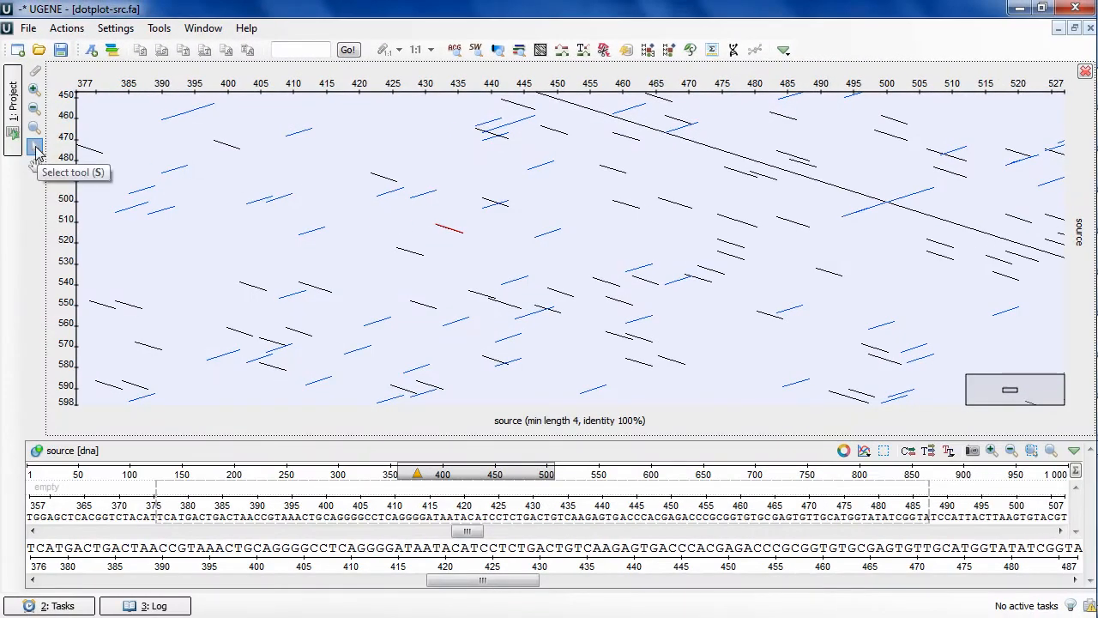
{"action": "mouse_move", "coordinate": [127, 160]}
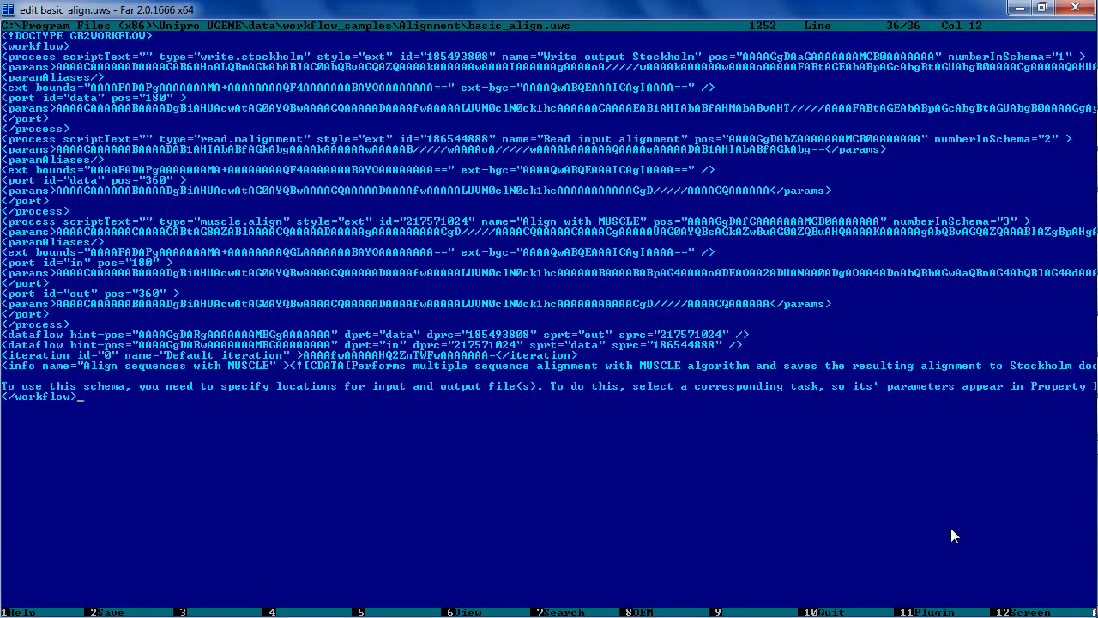
Exit the basic_align.uws editor with F10 and browse the workflow_samples folders
{"action": "key", "text": "F10"}
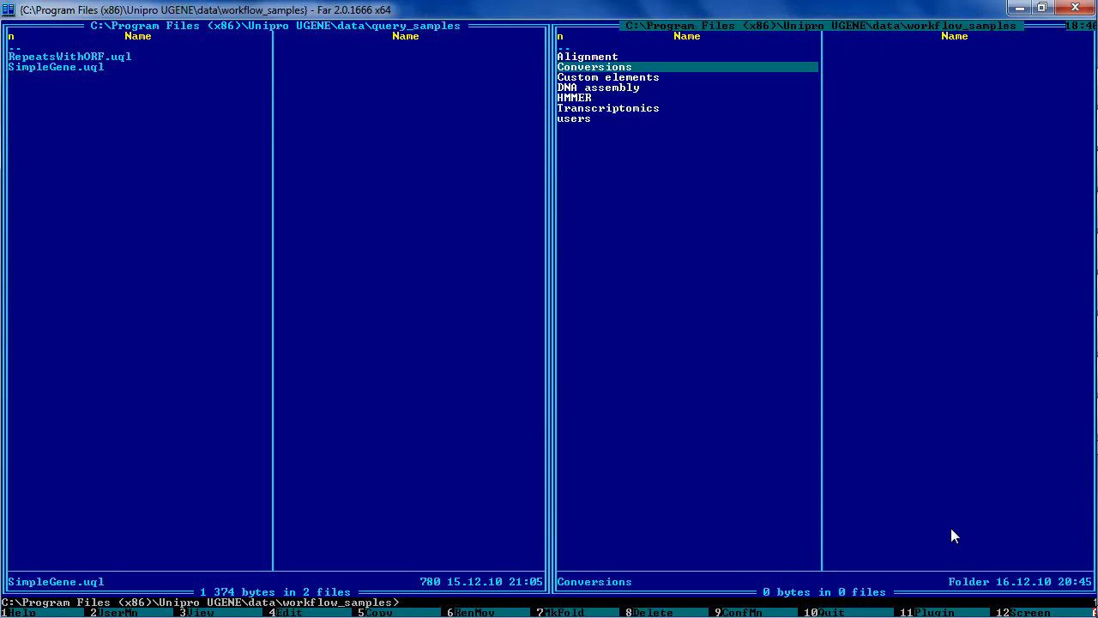
{"action": "key", "text": "Down"}
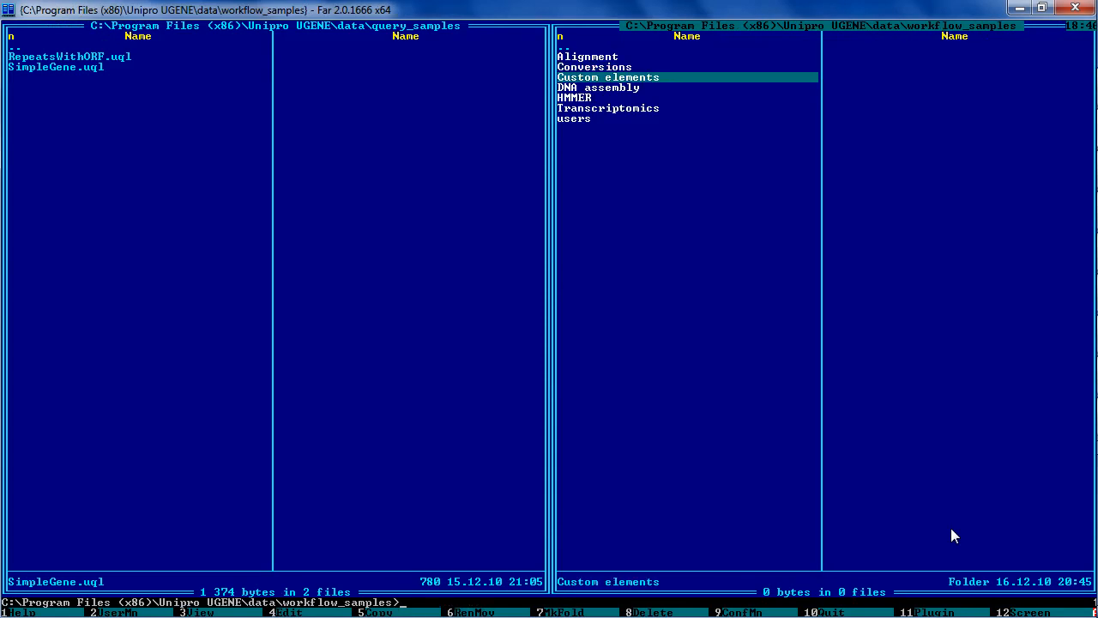
{"action": "key", "text": "Up"}
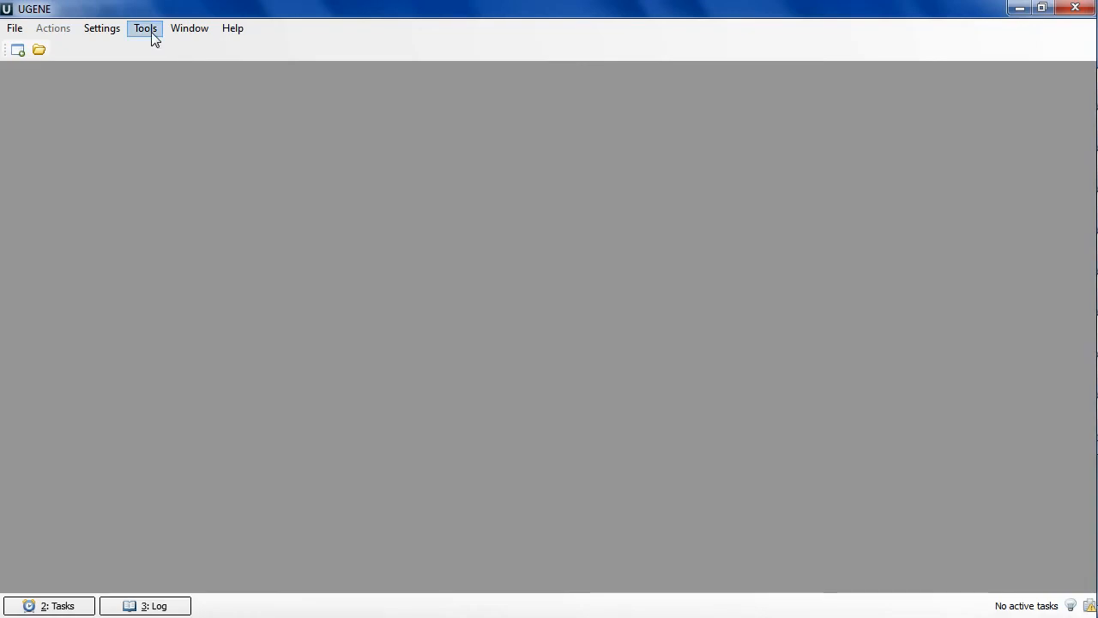
Open the Align short reads dialog from Tools > DNA assembly
{"action": "left_click", "coordinate": [145, 27]}
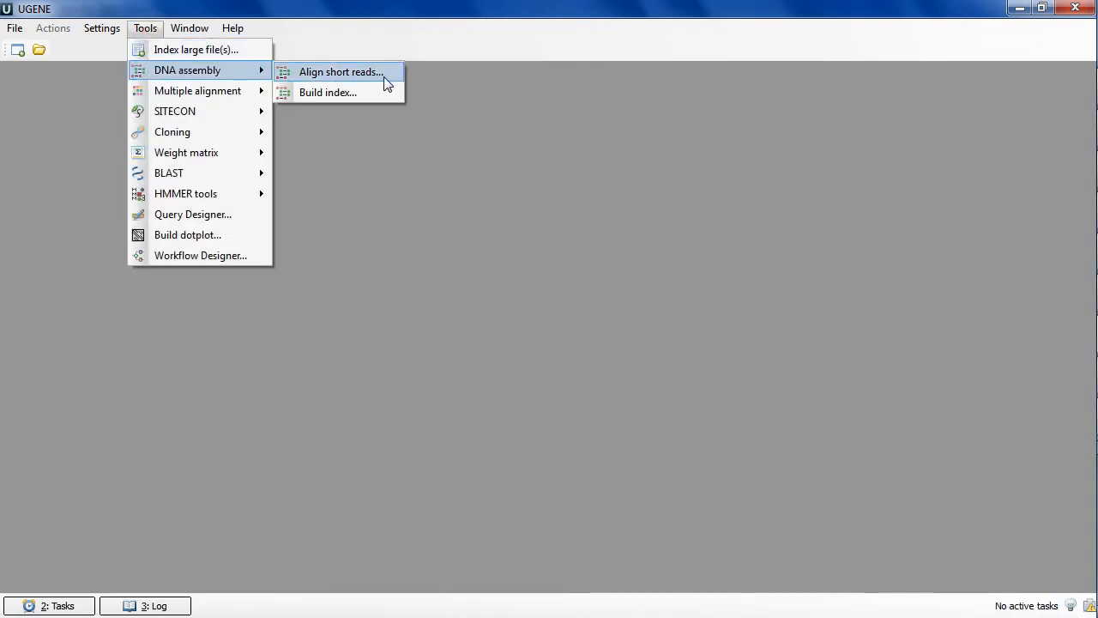
{"action": "left_click", "coordinate": [337, 71]}
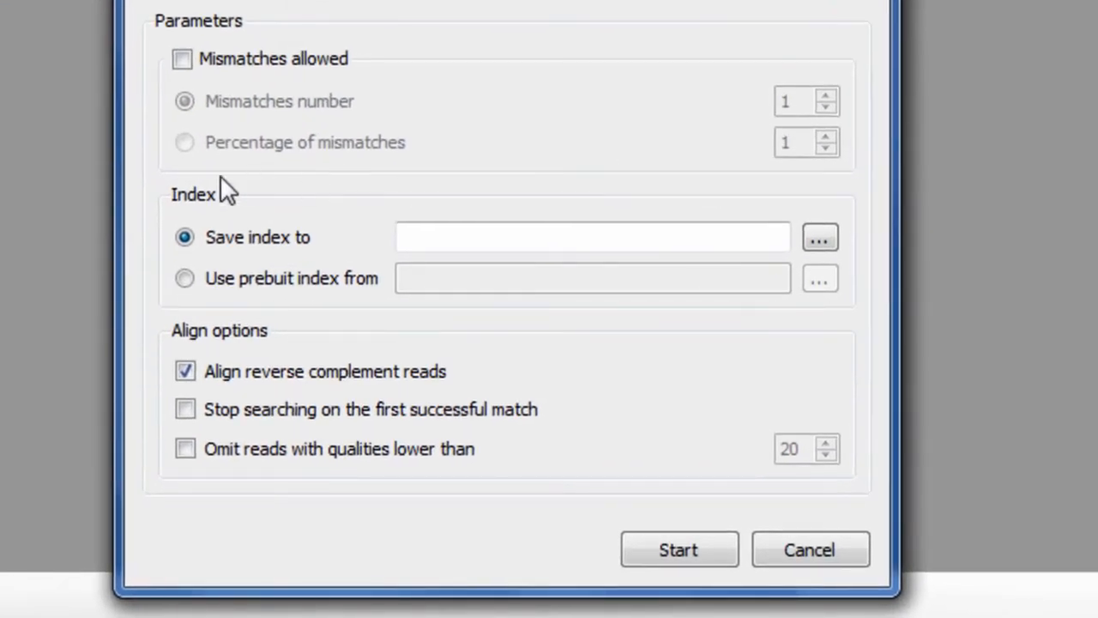
{"action": "mouse_move", "coordinate": [296, 214]}
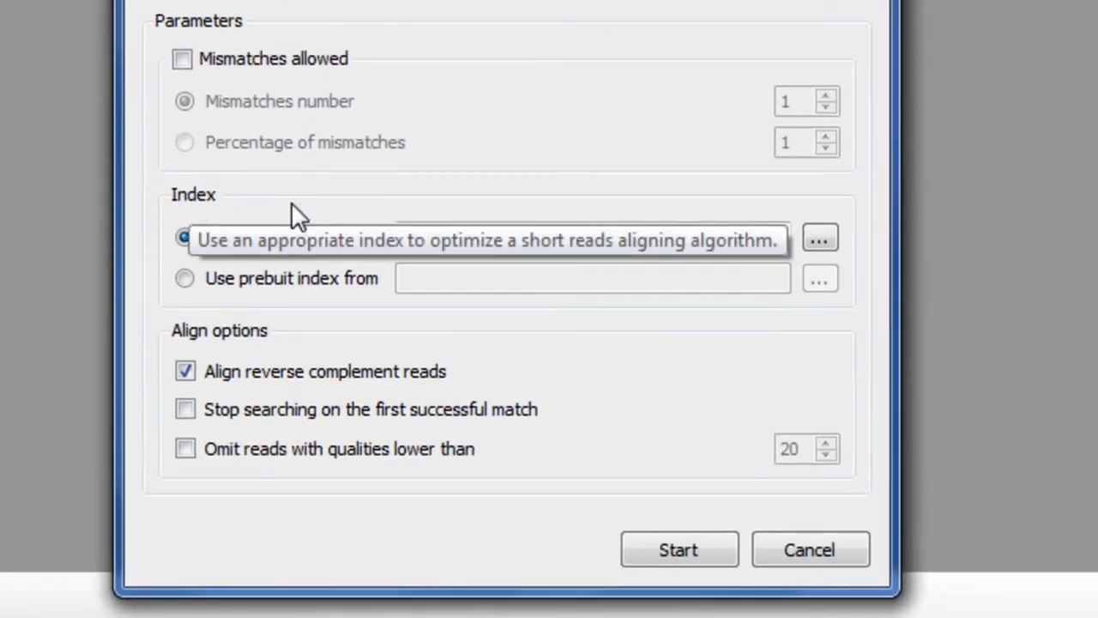
{"action": "left_click", "coordinate": [184, 278]}
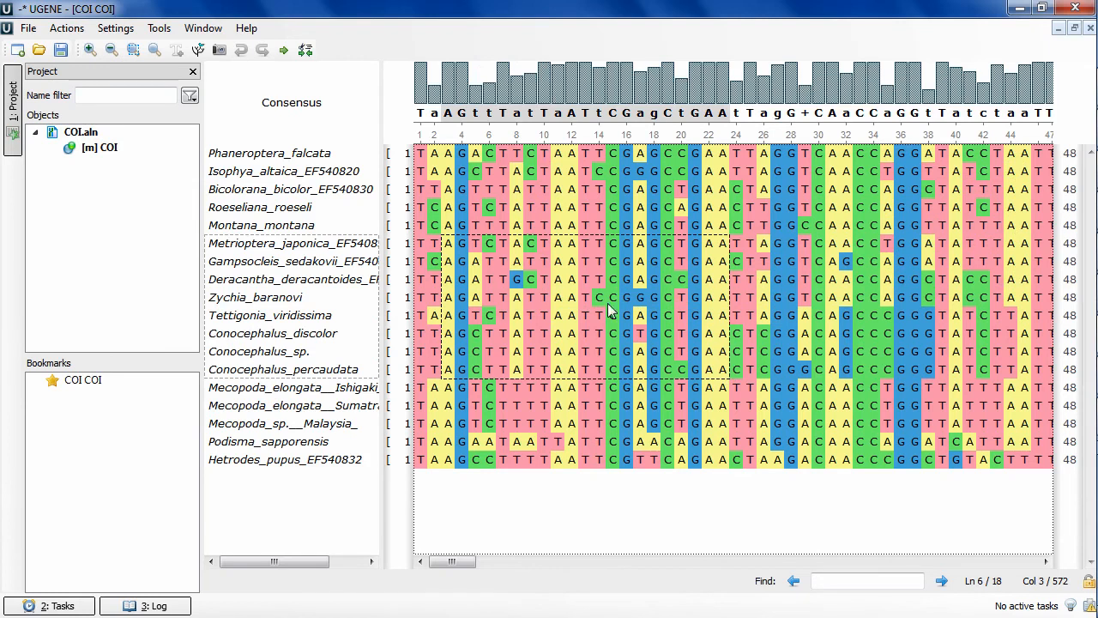
Export amino translation of the eight selected COI rows as COI_transl2, added to the project
{"action": "right_click", "coordinate": [609, 309]}
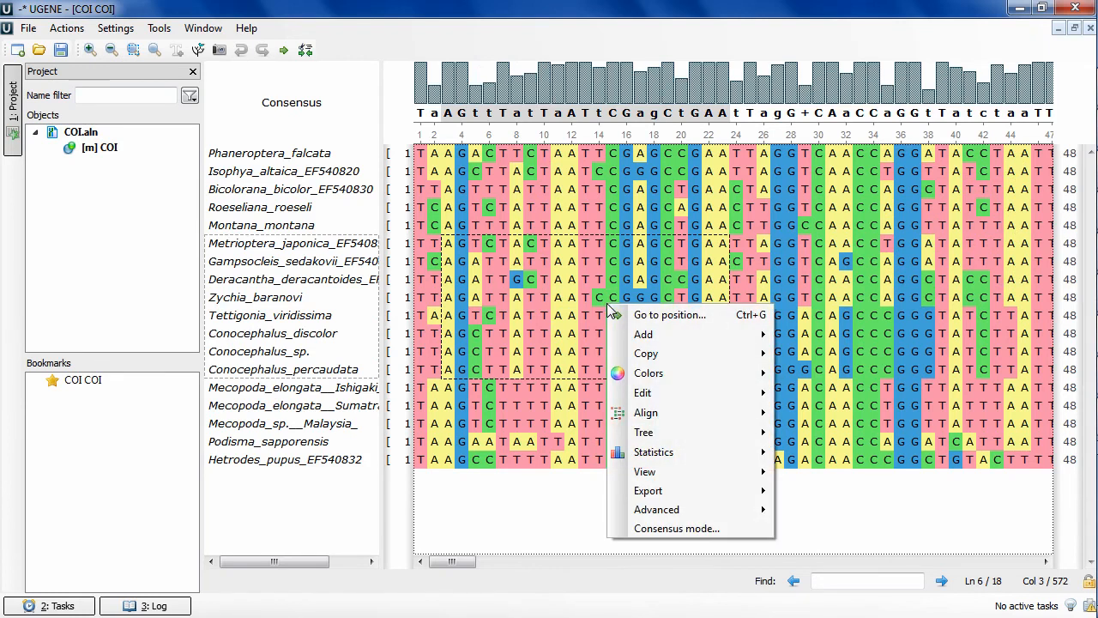
{"action": "mouse_move", "coordinate": [647, 491]}
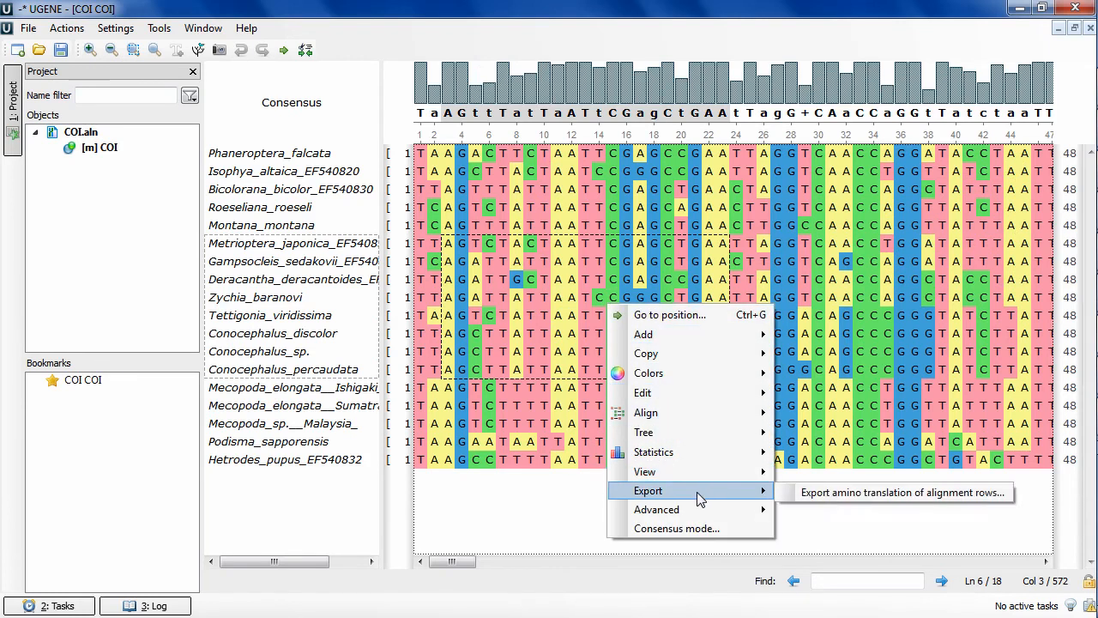
{"action": "mouse_move", "coordinate": [897, 492]}
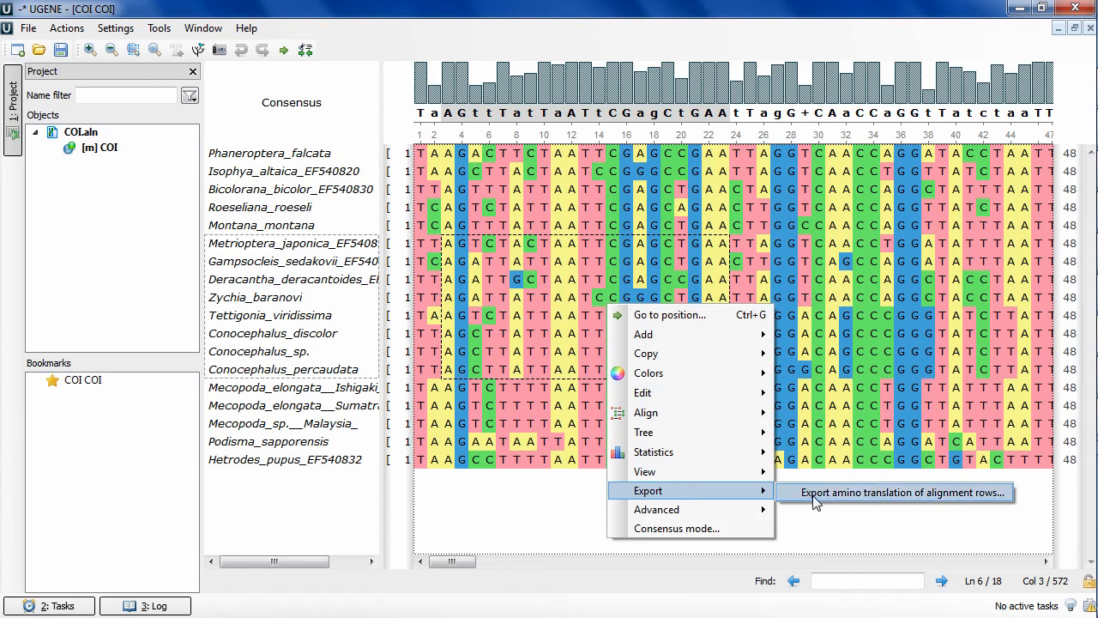
{"action": "left_click", "coordinate": [895, 493]}
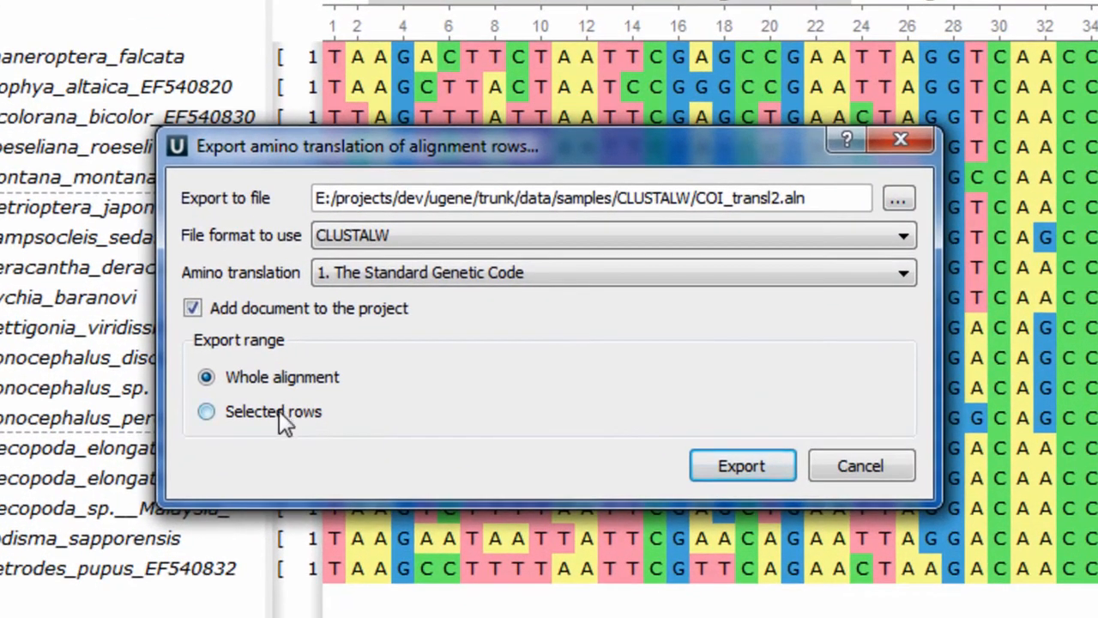
{"action": "left_click", "coordinate": [206, 412]}
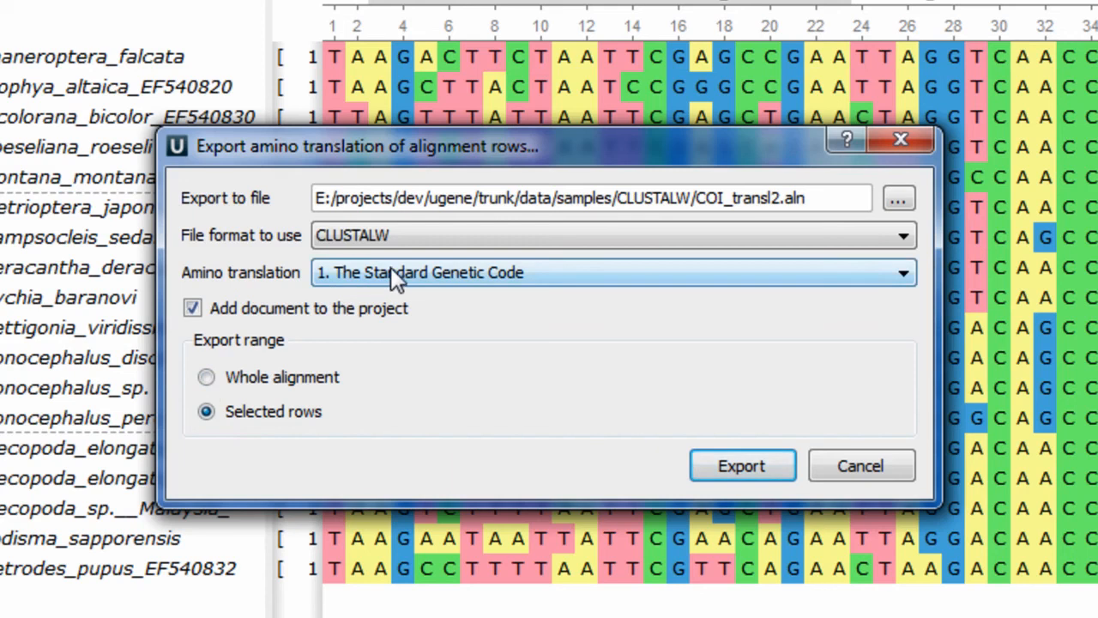
{"action": "mouse_move", "coordinate": [412, 279]}
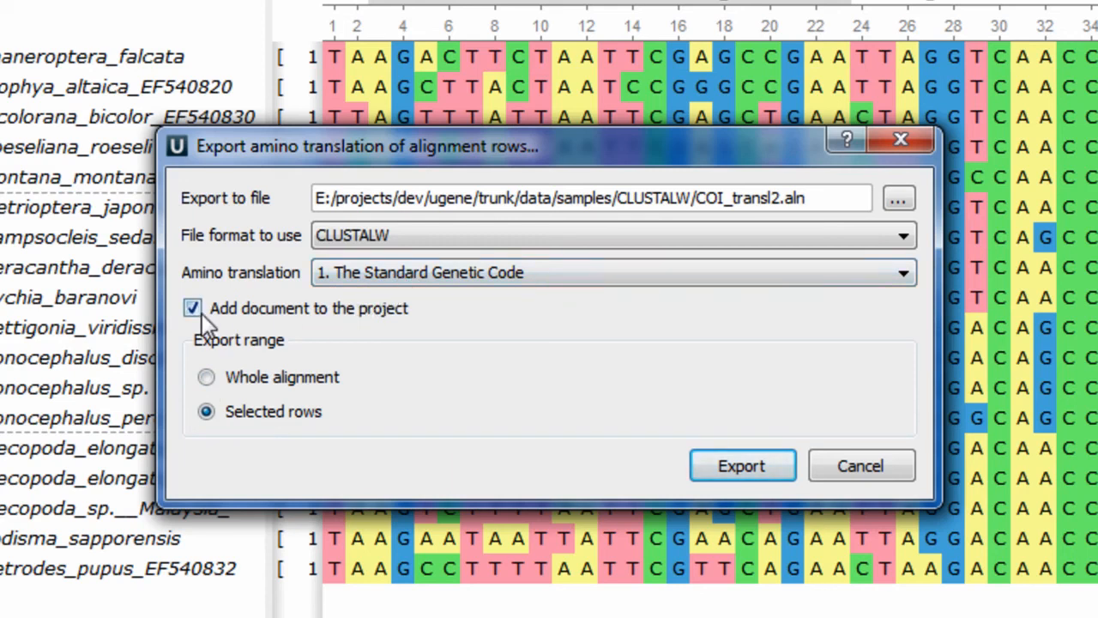
{"action": "mouse_move", "coordinate": [416, 331]}
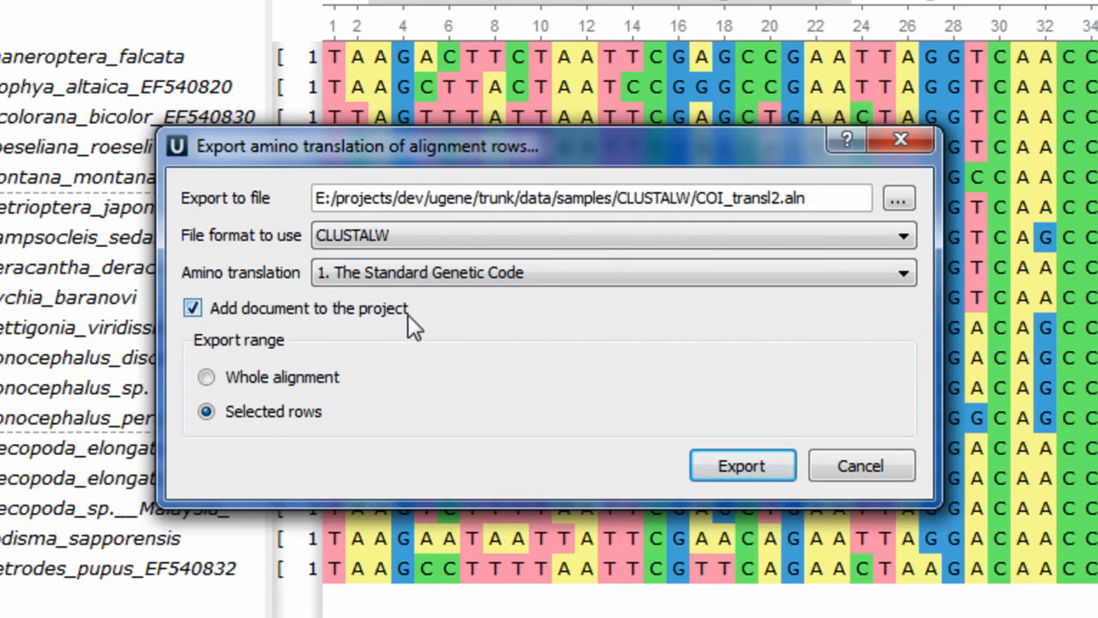
{"action": "left_click", "coordinate": [742, 465]}
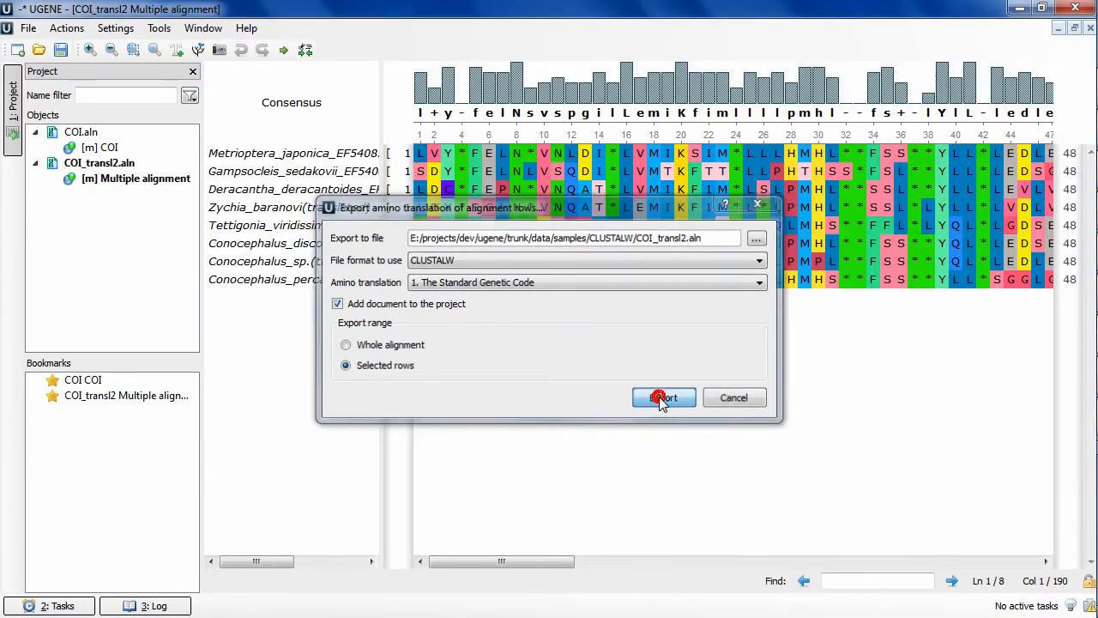
{"action": "left_click", "coordinate": [663, 397]}
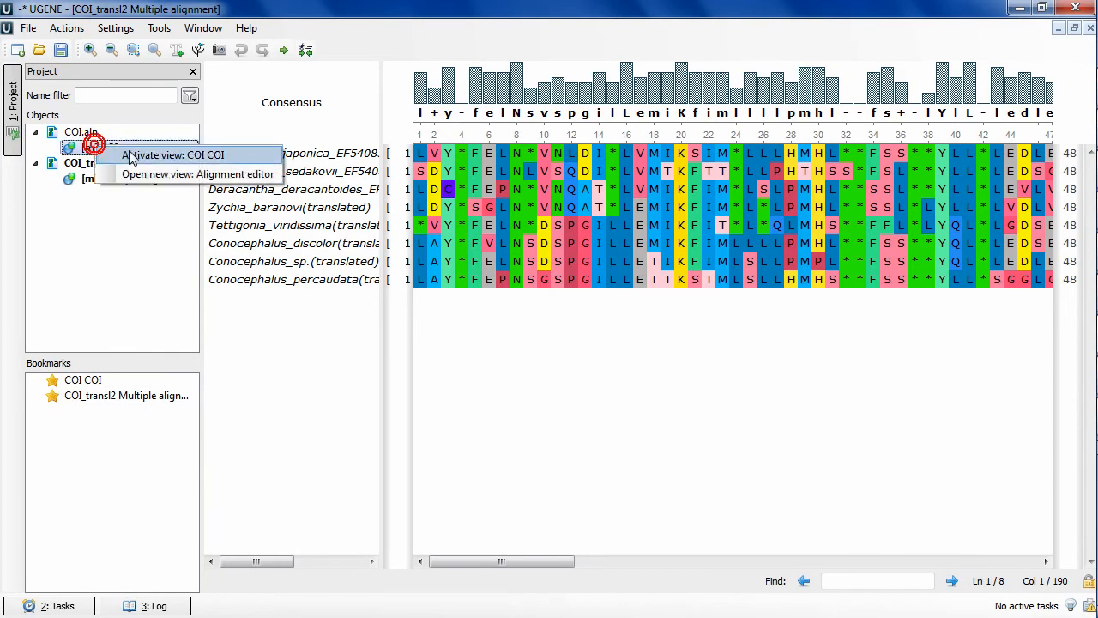
Replace the selected COI rows, from Bicolorana_bicolor_EF540830, with their reverse complements
{"action": "left_click", "coordinate": [172, 154]}
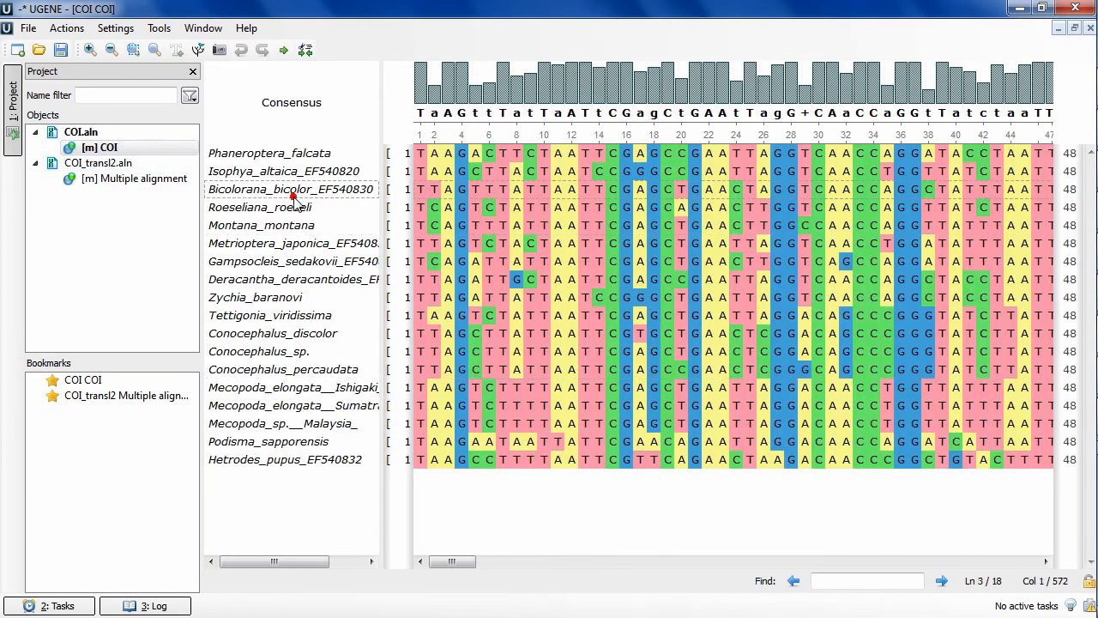
{"action": "right_click", "coordinate": [463, 232]}
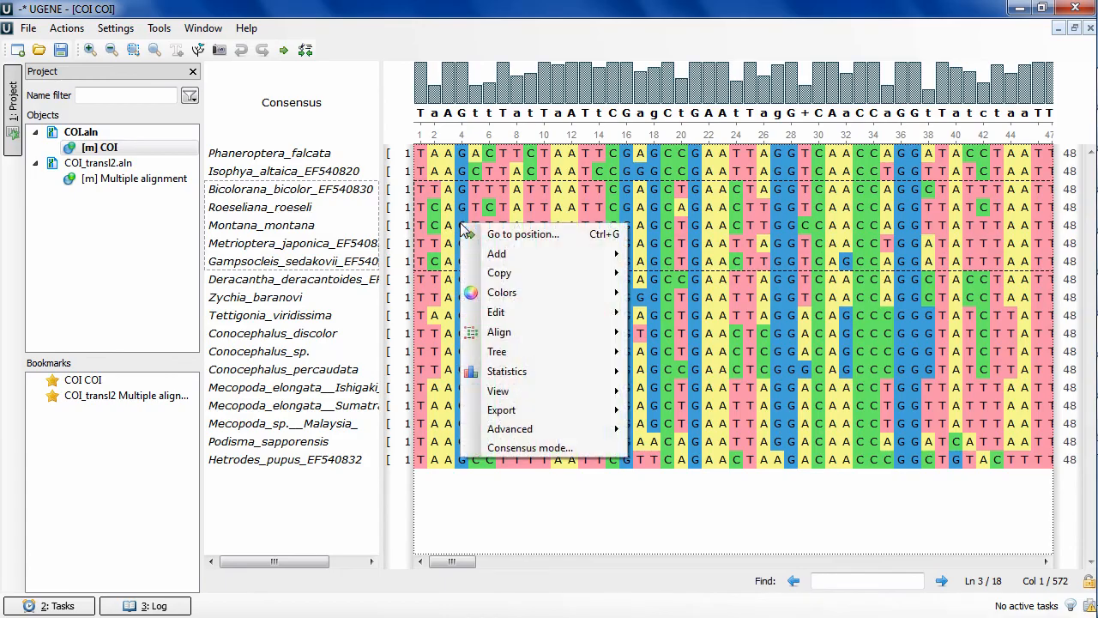
{"action": "mouse_move", "coordinate": [496, 313]}
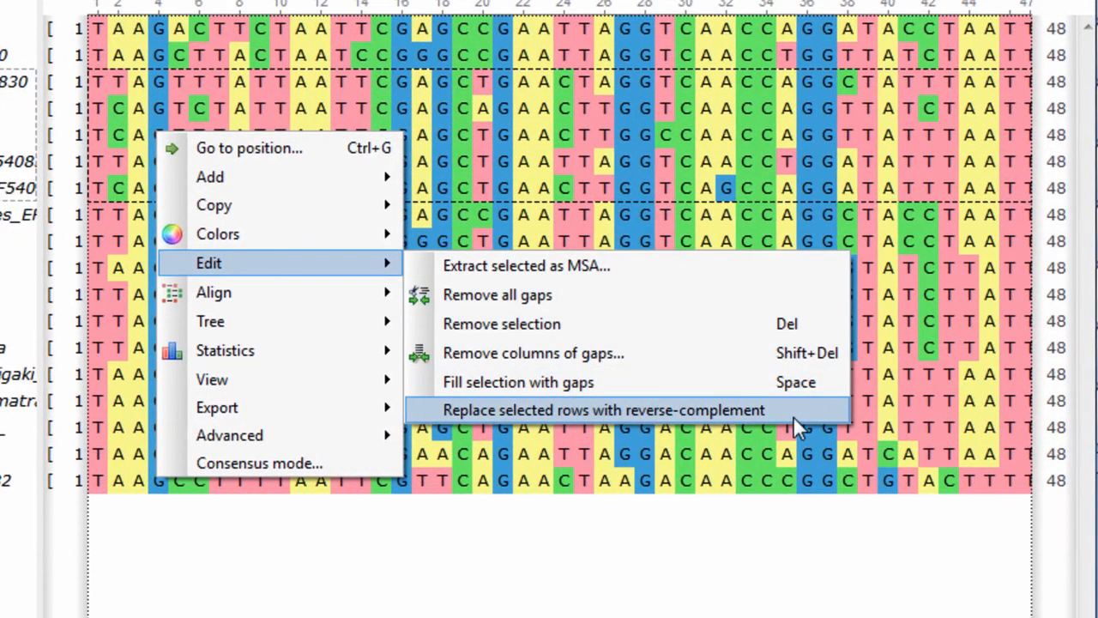
{"action": "left_click", "coordinate": [604, 409]}
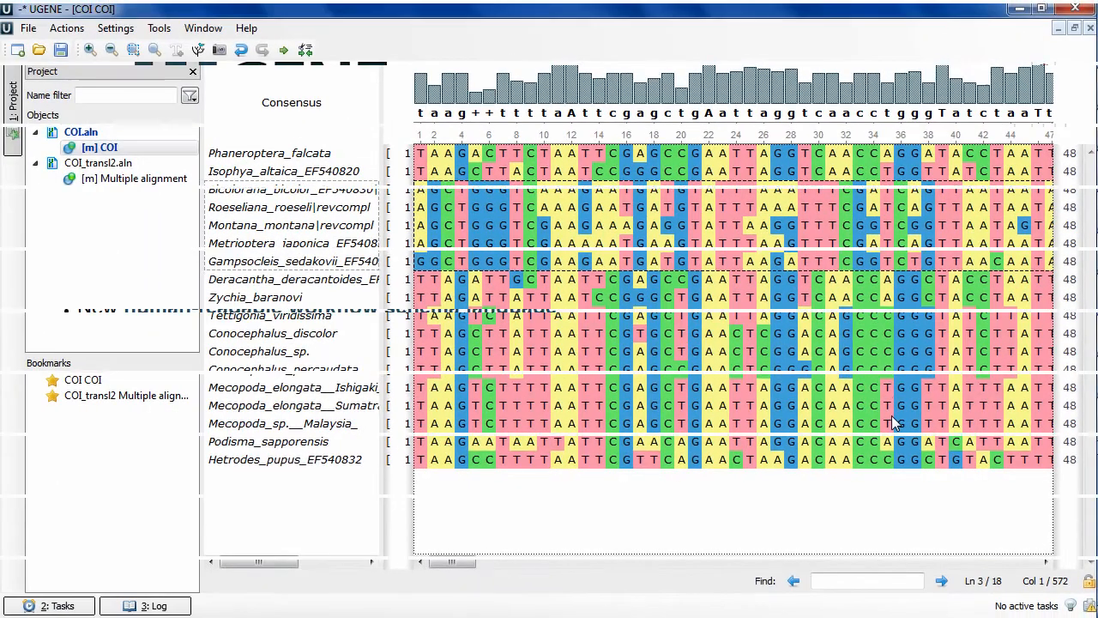